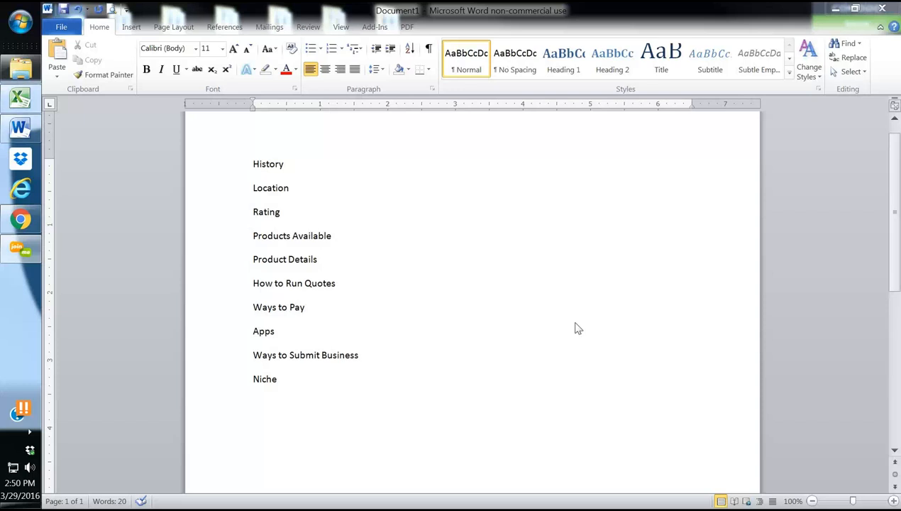
{"action": "mouse_move", "coordinate": [588, 329]}
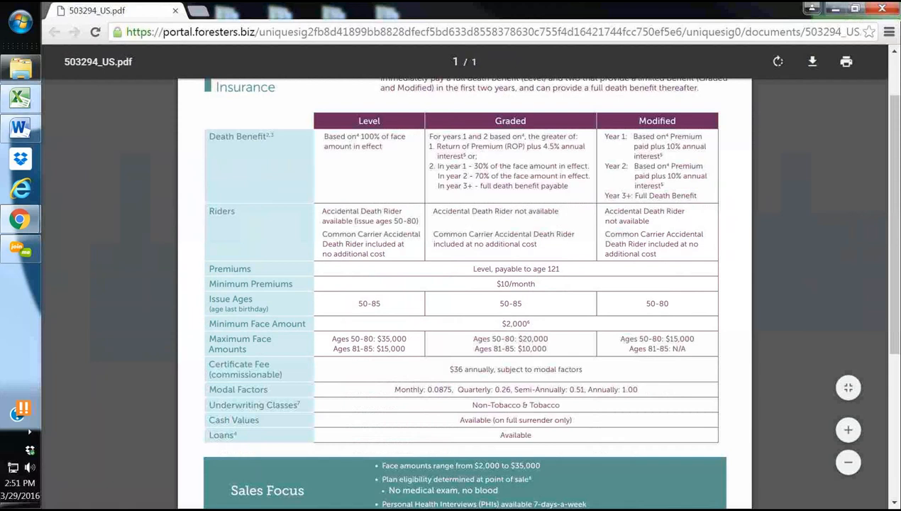
{"action": "mouse_move", "coordinate": [814, 295]}
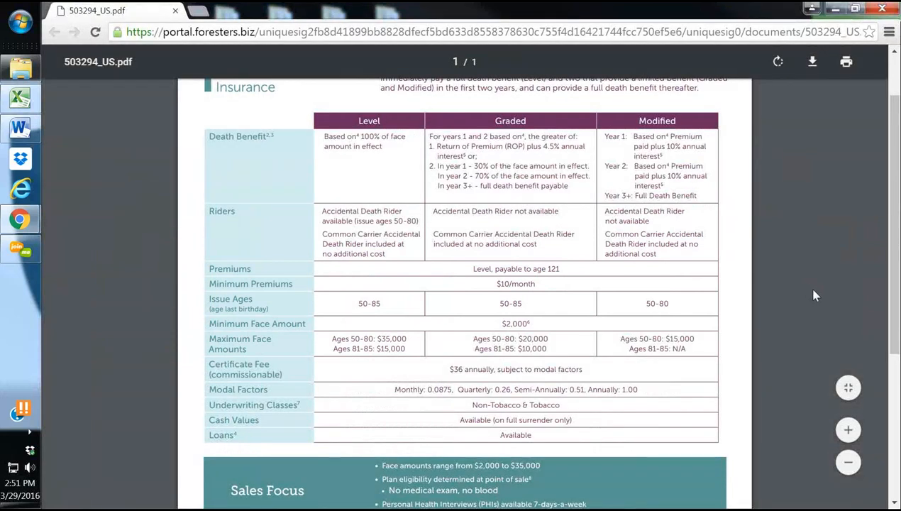
{"action": "mouse_move", "coordinate": [837, 297]}
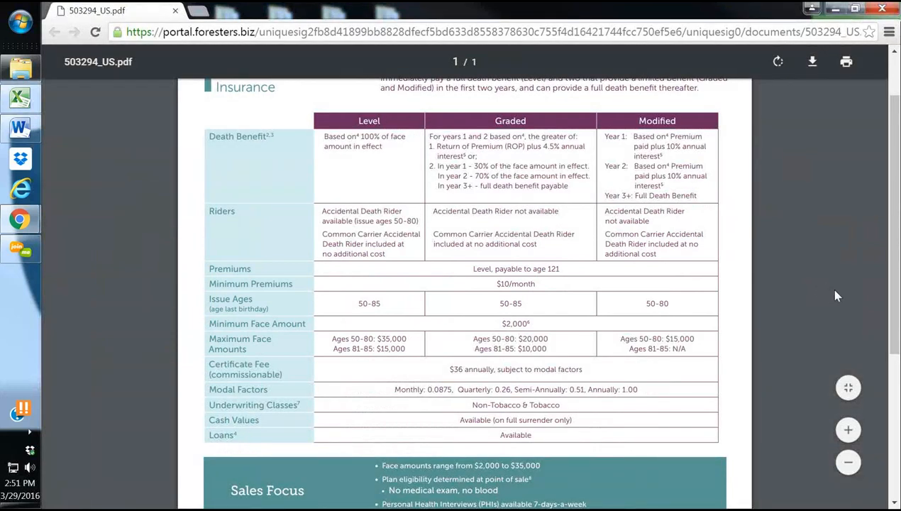
Scroll the PDF while bringing up the Foresters Mobile Quotes menu in Chrome.
{"action": "scroll", "scroll_direction": "up", "scroll_amount": 3}
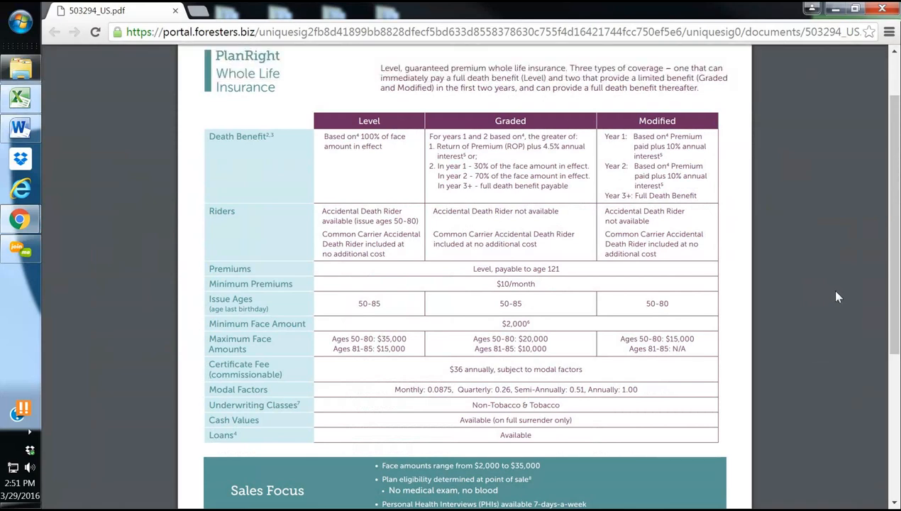
{"action": "scroll", "scroll_direction": "up", "scroll_amount": 3}
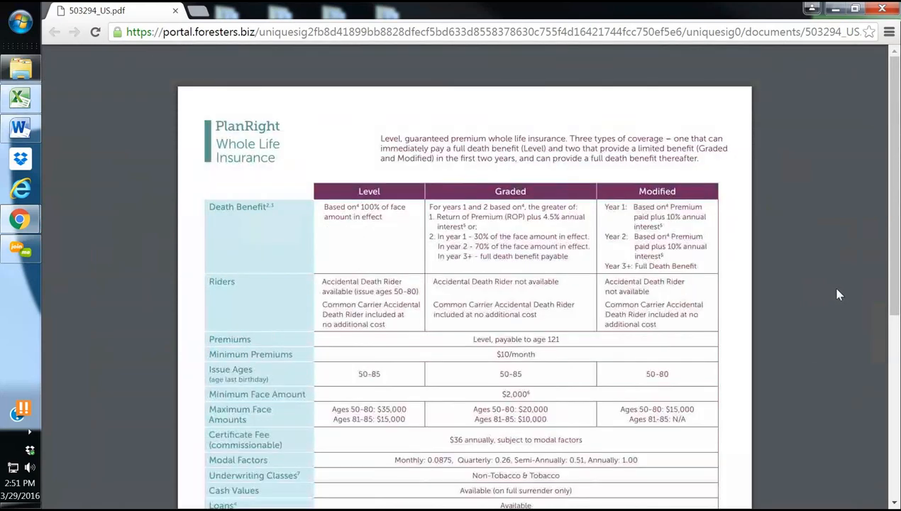
{"action": "scroll", "scroll_direction": "down", "scroll_amount": 3}
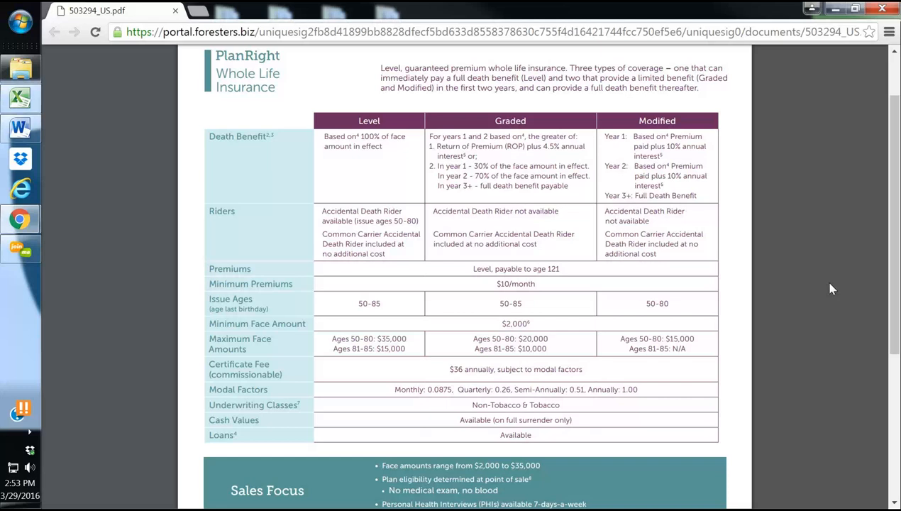
{"action": "mouse_move", "coordinate": [820, 275]}
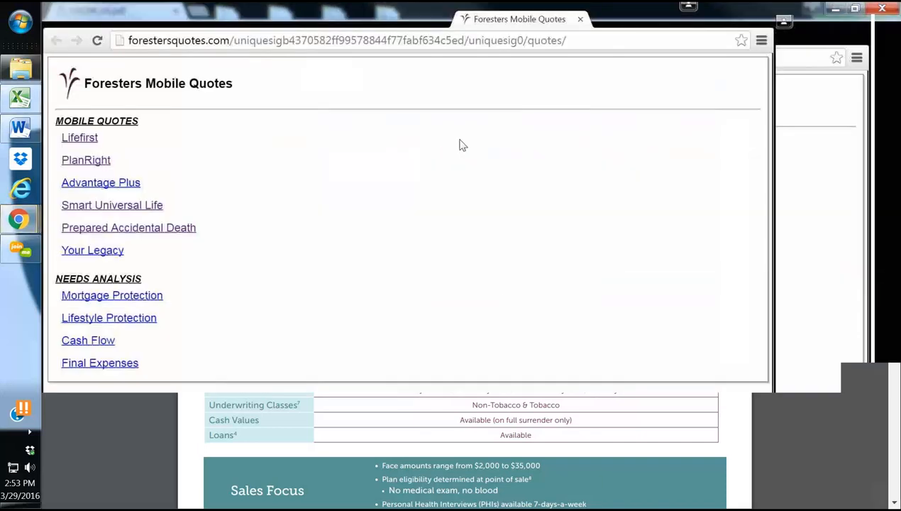
Quote Lifefirst for a 64-year-old male in MO at $250,000, which is rejected for 20 years.
{"action": "left_click", "coordinate": [80, 136]}
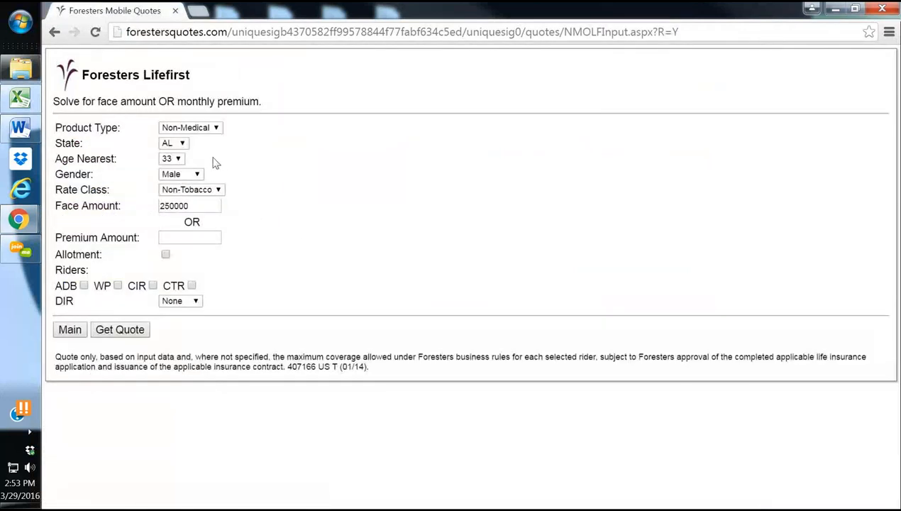
{"action": "left_click", "coordinate": [173, 142]}
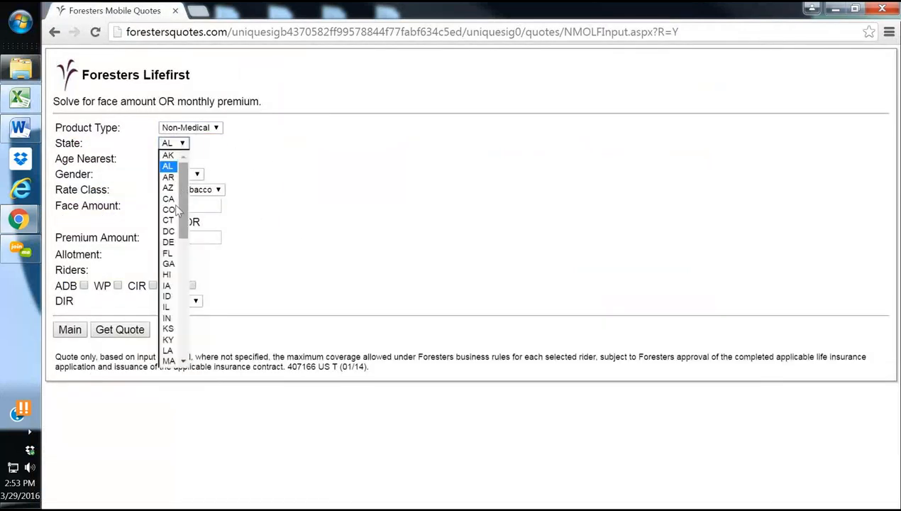
{"action": "left_click", "coordinate": [167, 361]}
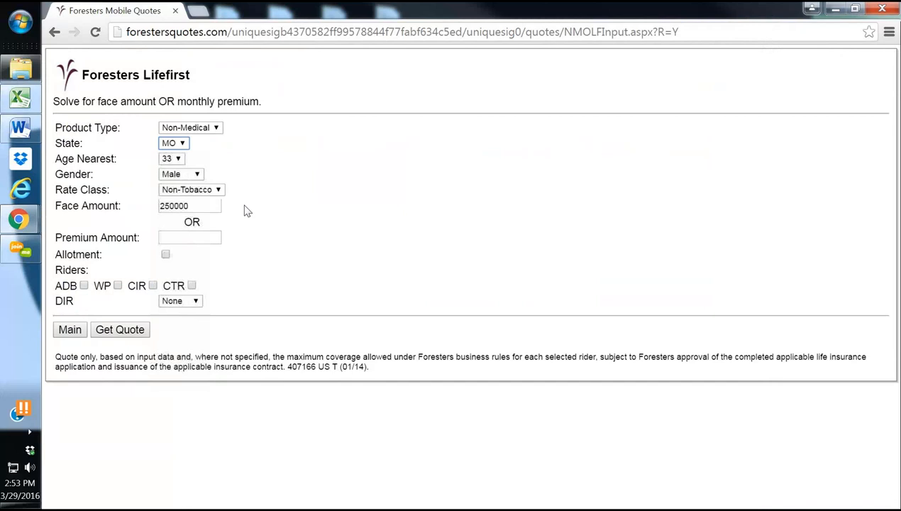
{"action": "left_click", "coordinate": [171, 159]}
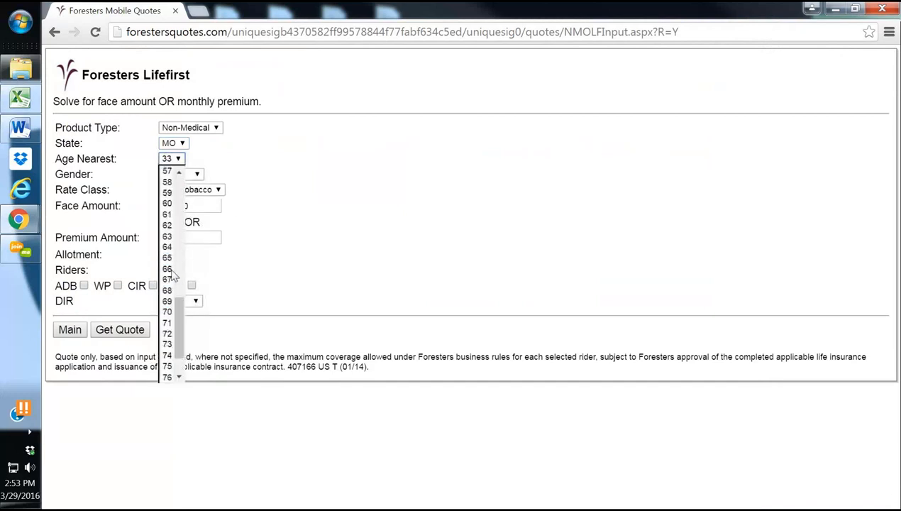
{"action": "left_click", "coordinate": [168, 246]}
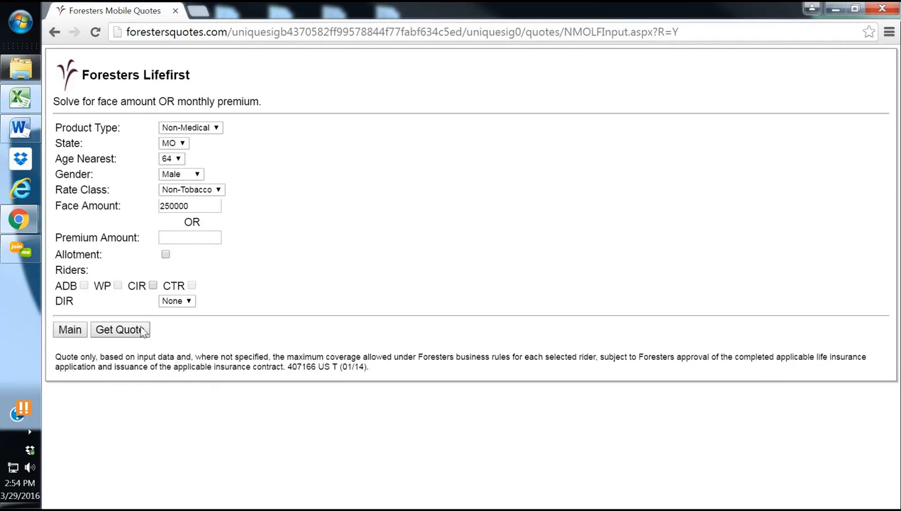
{"action": "left_click", "coordinate": [120, 329]}
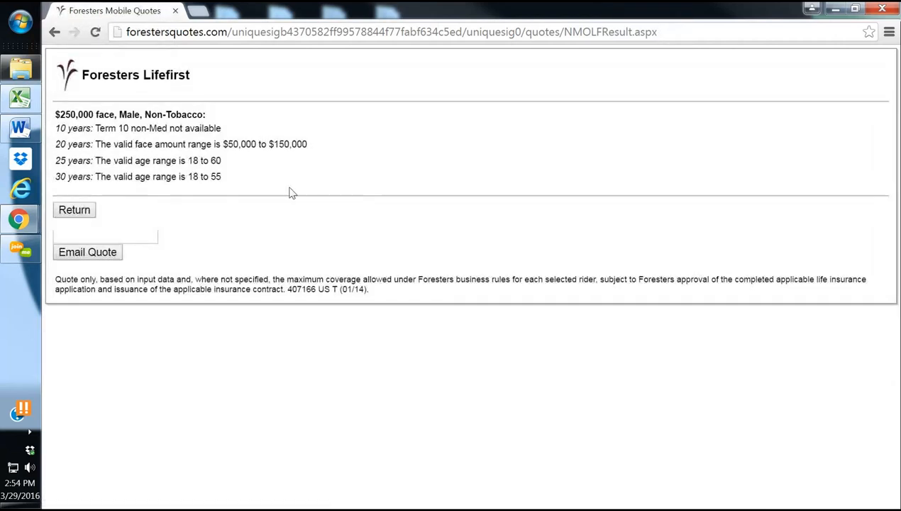
{"action": "mouse_move", "coordinate": [292, 193]}
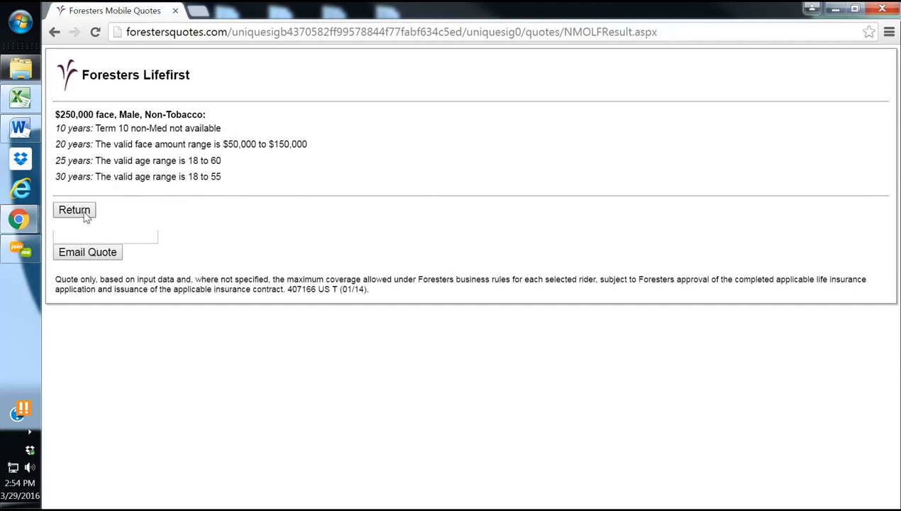
{"action": "left_click", "coordinate": [73, 210]}
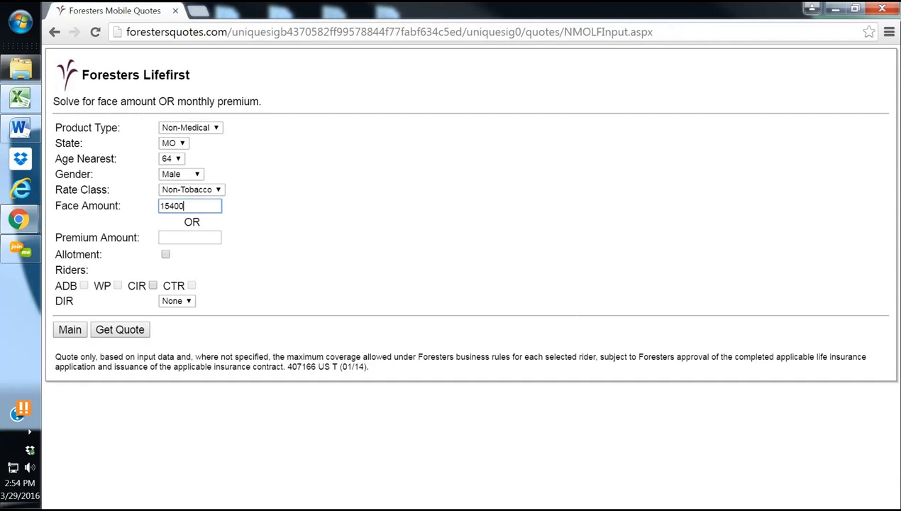
Re-quote Lifefirst at a $150,000 face amount, returning $340.42 monthly, and go back to the form.
{"action": "type", "text": "150000"}
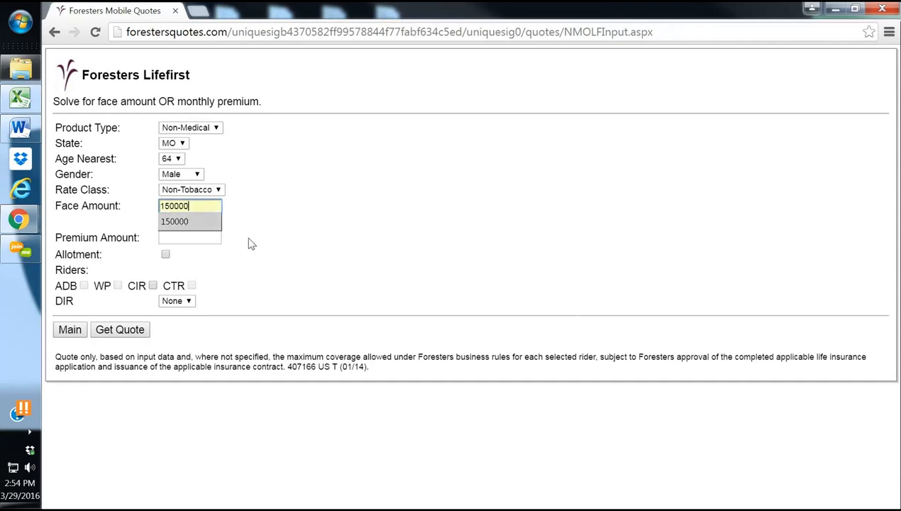
{"action": "left_click", "coordinate": [119, 329]}
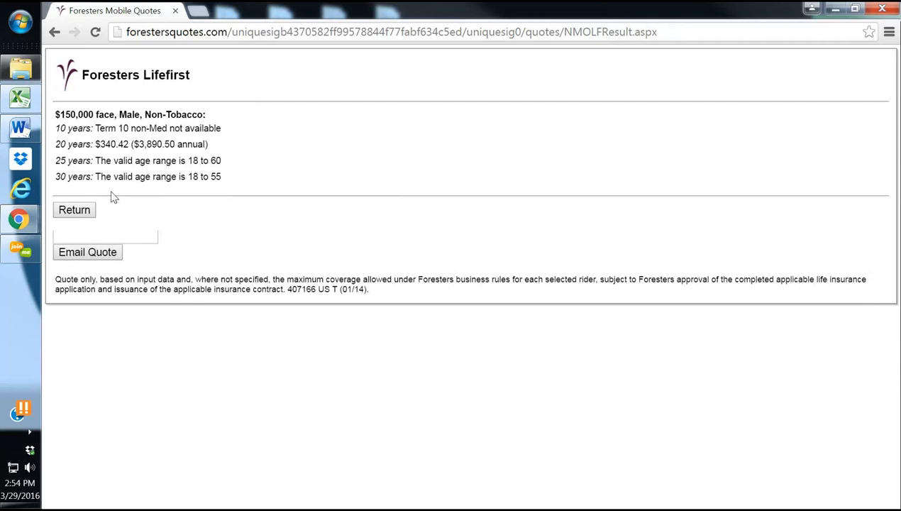
{"action": "mouse_move", "coordinate": [85, 206]}
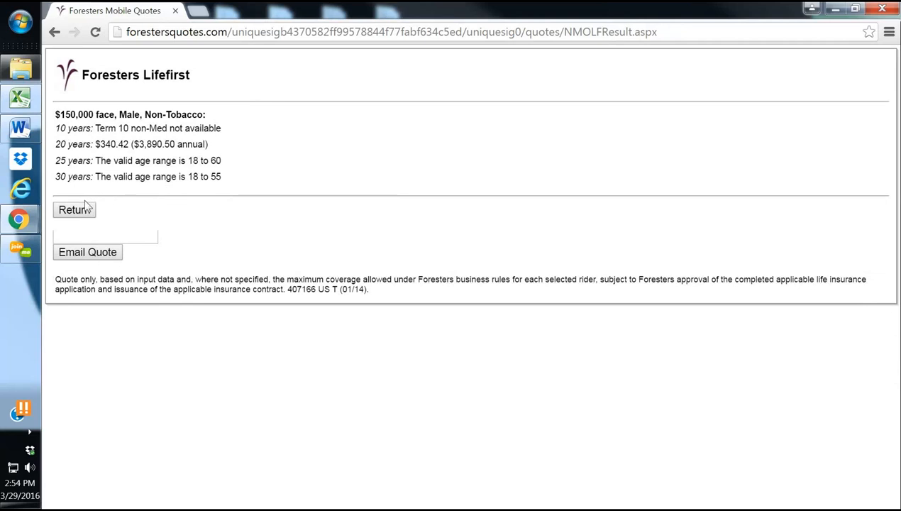
{"action": "left_click", "coordinate": [74, 210]}
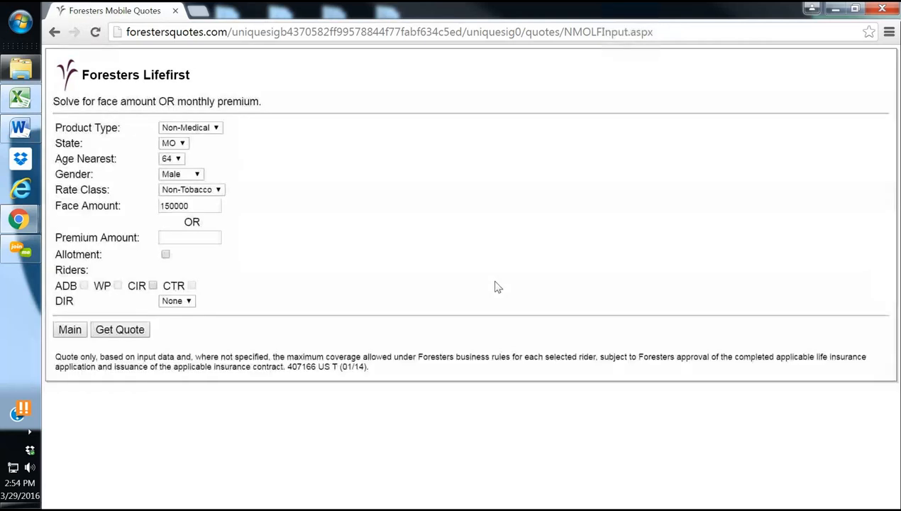
{"action": "mouse_move", "coordinate": [471, 244]}
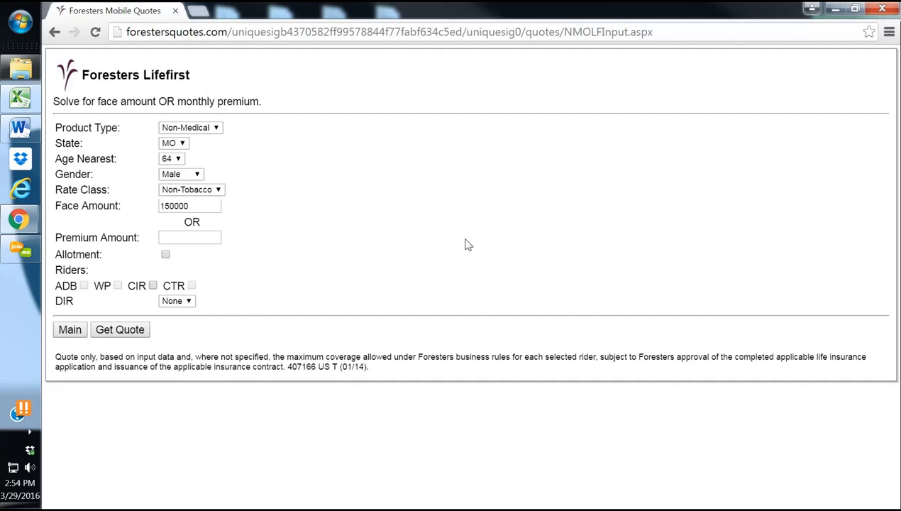
Return from the Lifefirst form to the main list of quote products.
{"action": "left_click", "coordinate": [70, 329]}
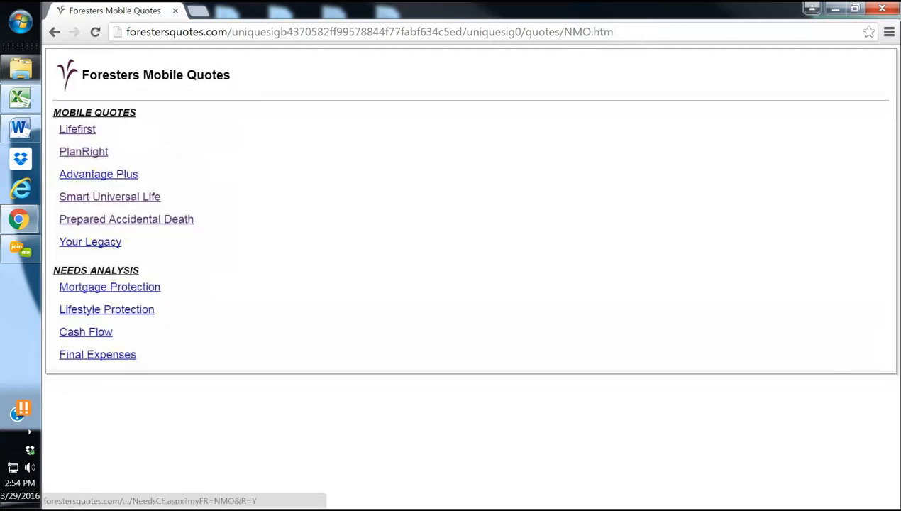
Quote Prepared Accidental Death for a 50-year-old MO male at $250,000, getting $27.50 monthly, then return to Main.
{"action": "left_click", "coordinate": [126, 219]}
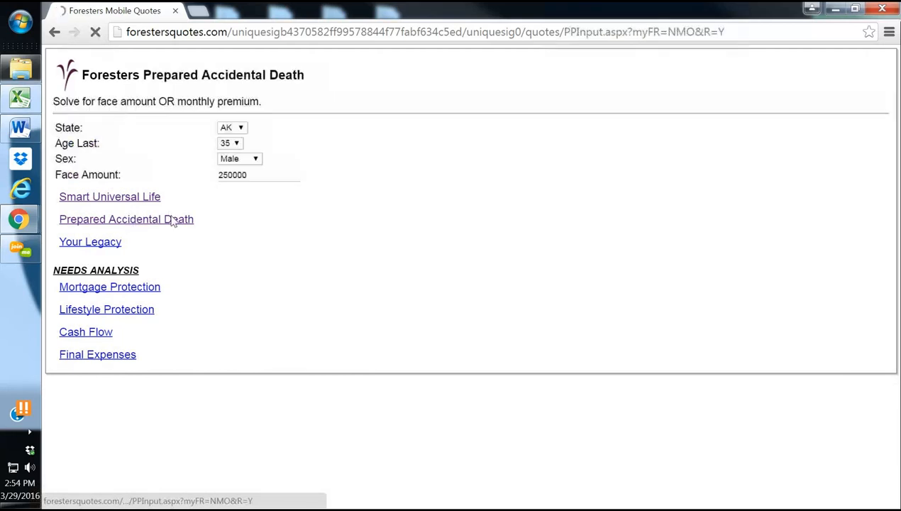
{"action": "left_click", "coordinate": [232, 128]}
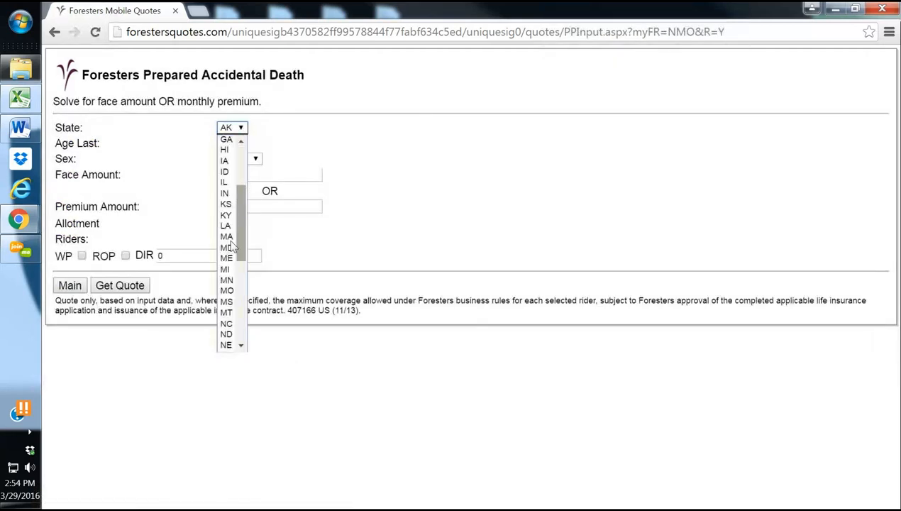
{"action": "left_click", "coordinate": [226, 291]}
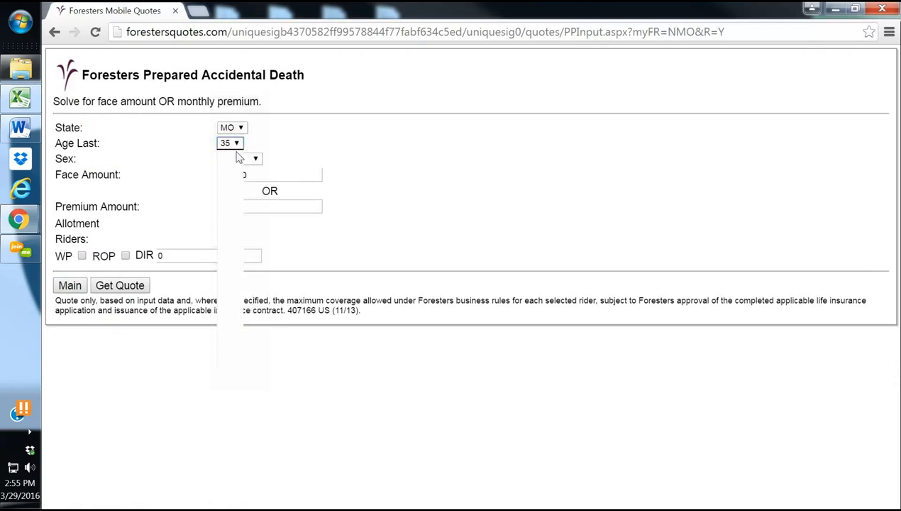
{"action": "left_click", "coordinate": [230, 142]}
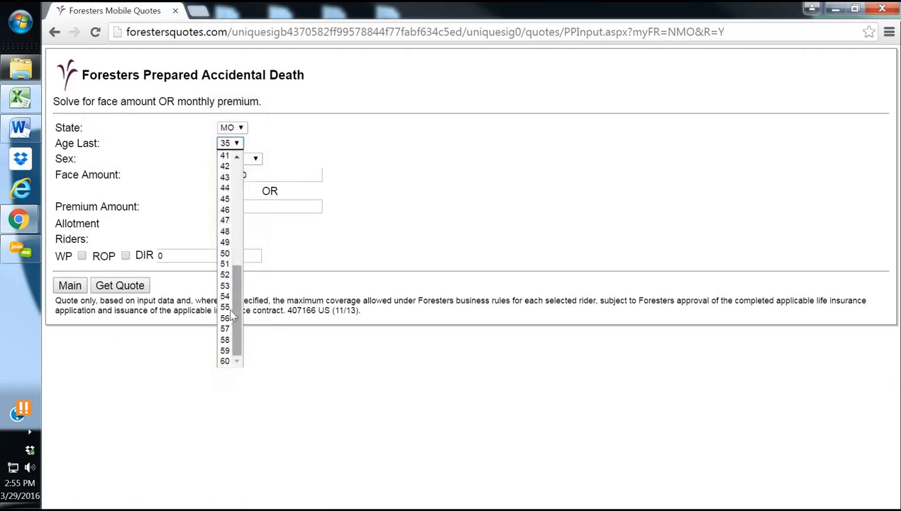
{"action": "left_click", "coordinate": [224, 253]}
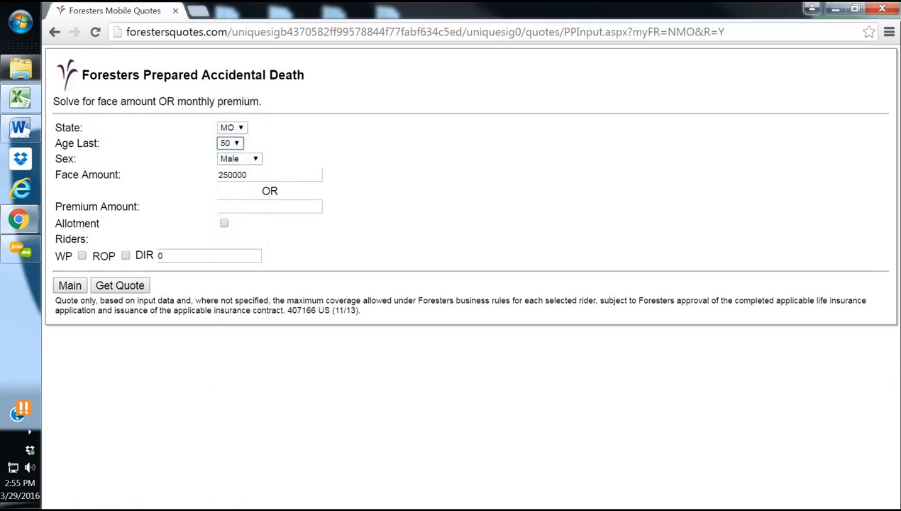
{"action": "left_click", "coordinate": [119, 284]}
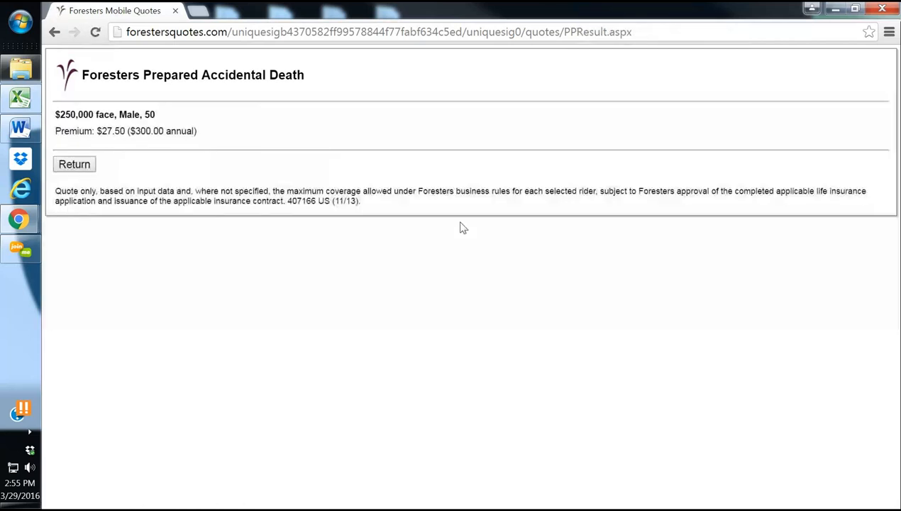
{"action": "mouse_move", "coordinate": [113, 155]}
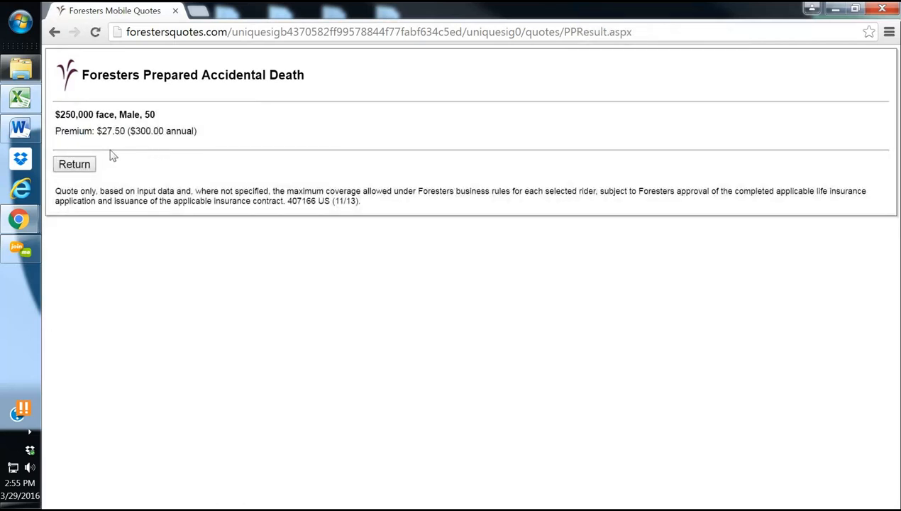
{"action": "left_click", "coordinate": [74, 164]}
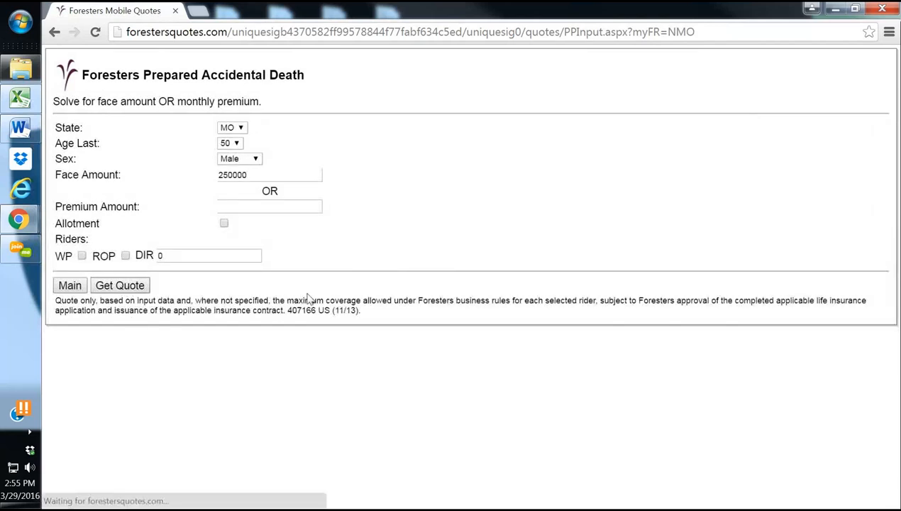
{"action": "left_click", "coordinate": [119, 284]}
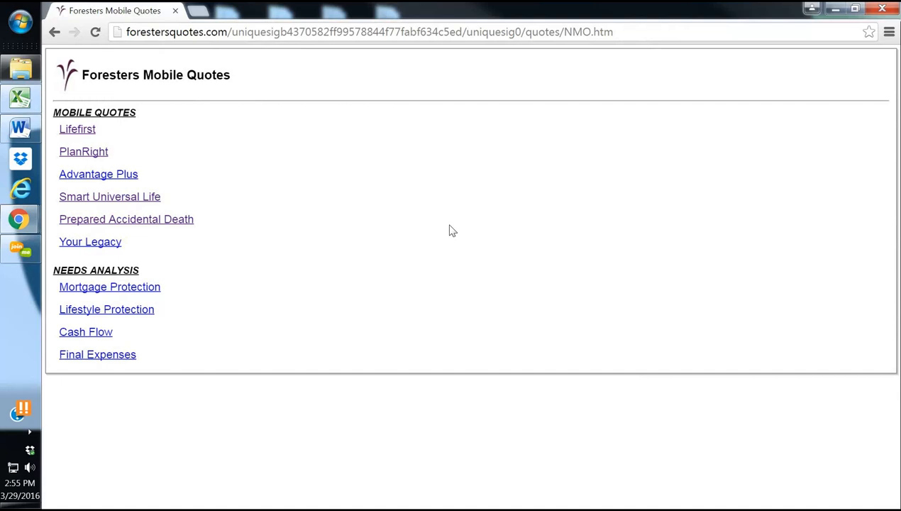
{"action": "mouse_move", "coordinate": [84, 154]}
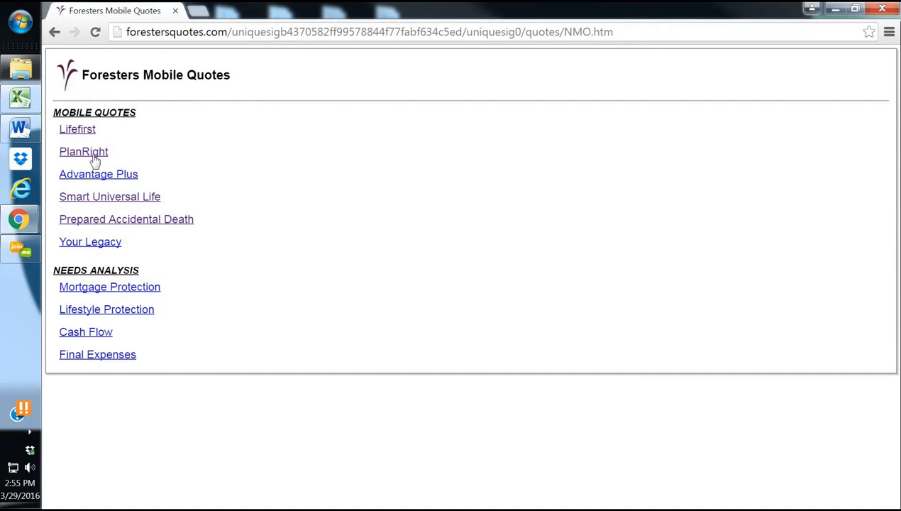
Quote PlanRight for a $15,000 non-tobacco male aged 55, getting $52.68 Level monthly, then return to Main.
{"action": "left_click", "coordinate": [83, 151]}
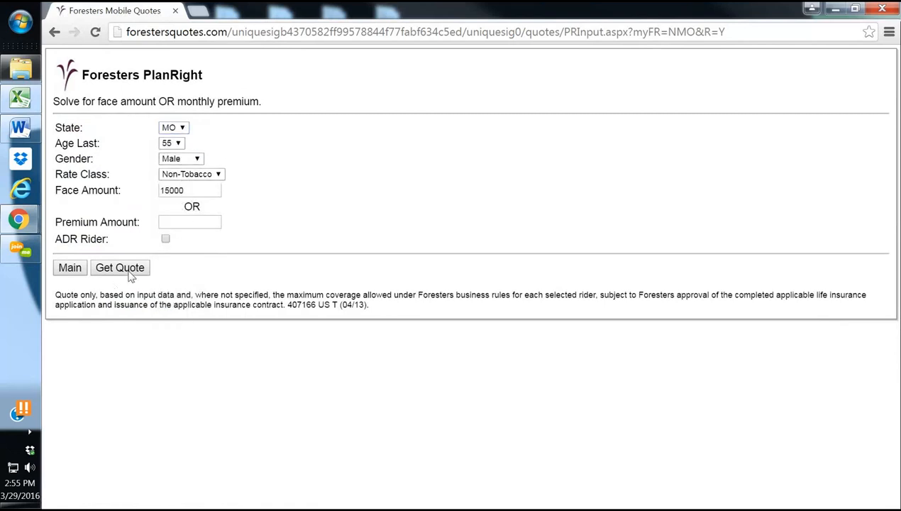
{"action": "left_click", "coordinate": [120, 266]}
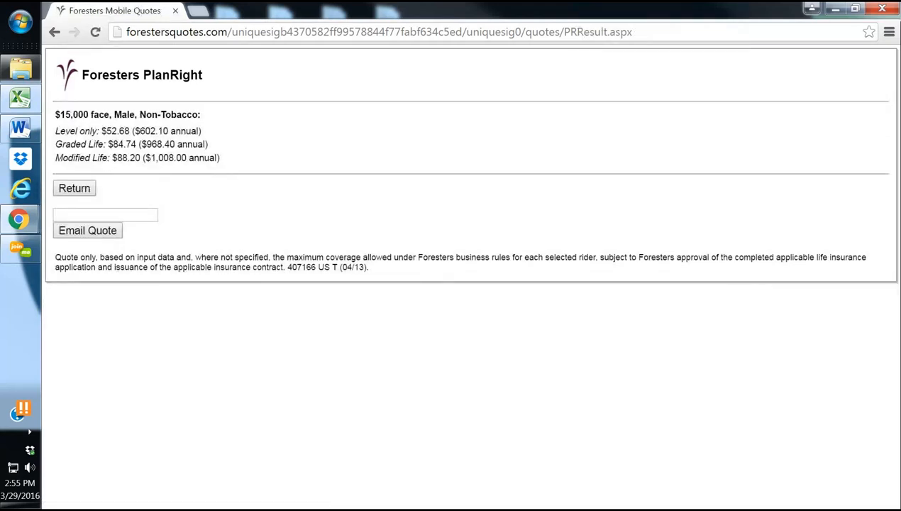
{"action": "double_click", "coordinate": [115, 130]}
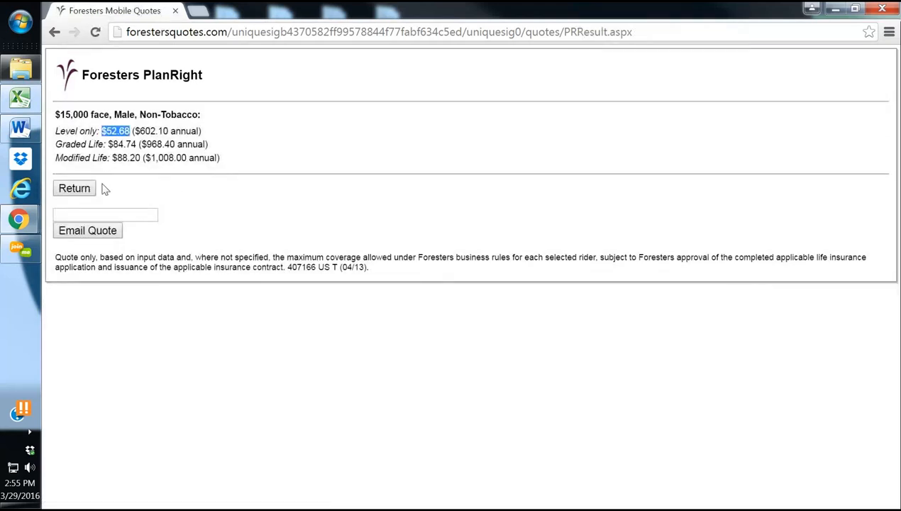
{"action": "left_click", "coordinate": [74, 188]}
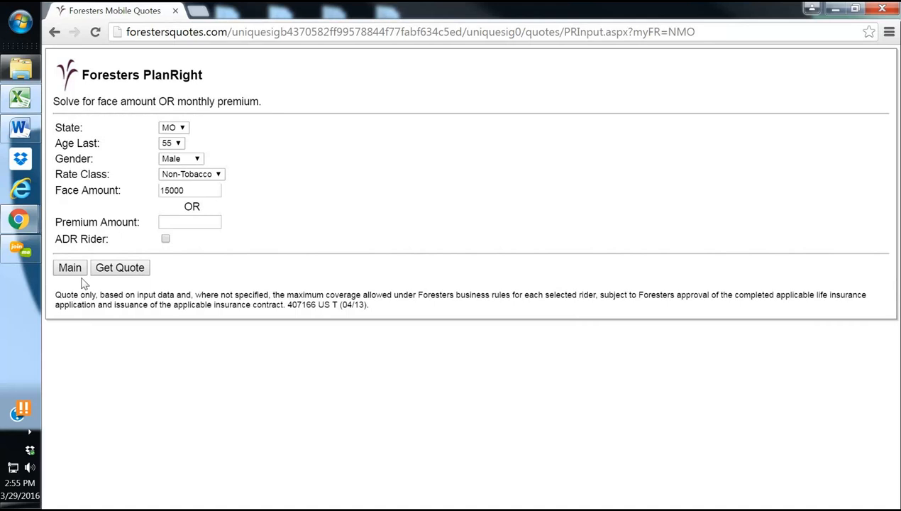
{"action": "left_click", "coordinate": [69, 267]}
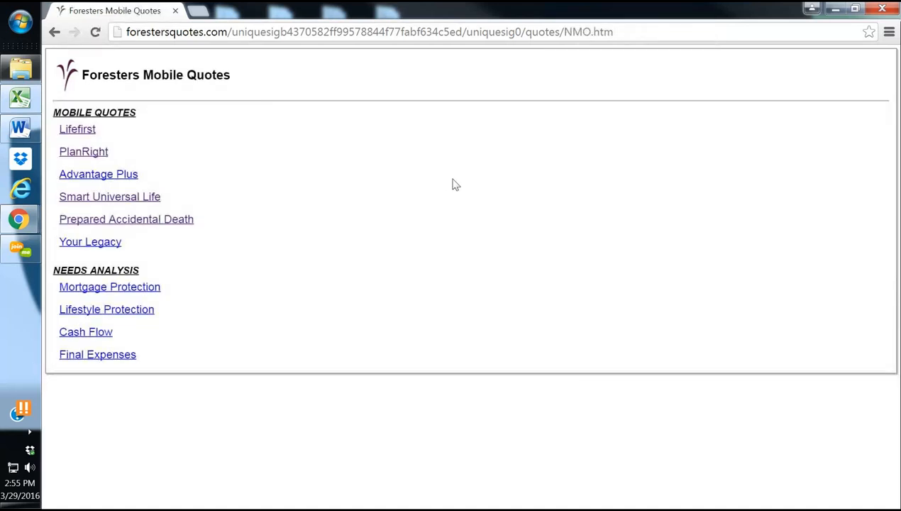
{"action": "mouse_move", "coordinate": [148, 179]}
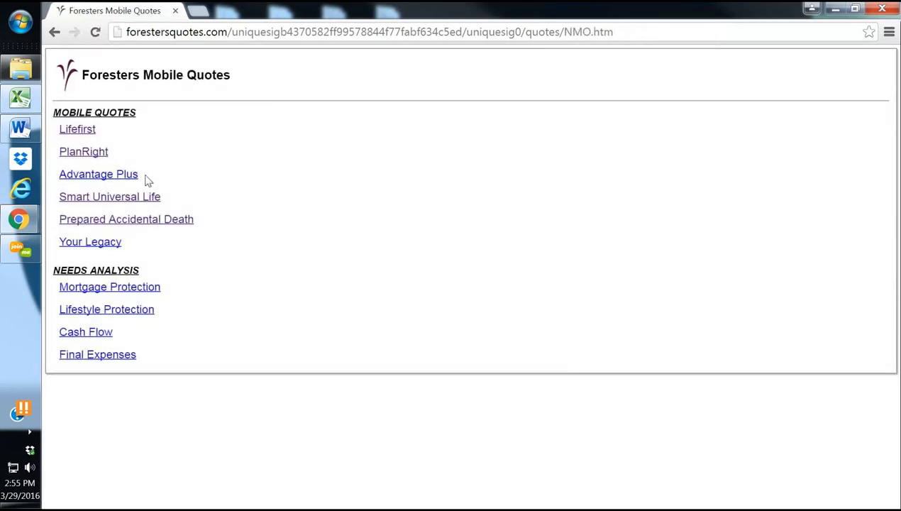
Browse entries on the Mobile Quotes menu before switching to the life application PDF.
{"action": "double_click", "coordinate": [98, 173]}
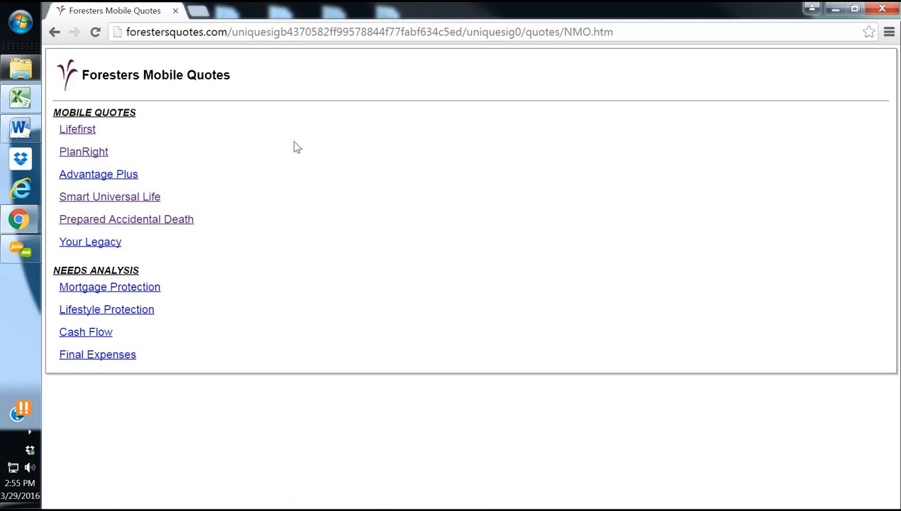
{"action": "mouse_move", "coordinate": [102, 156]}
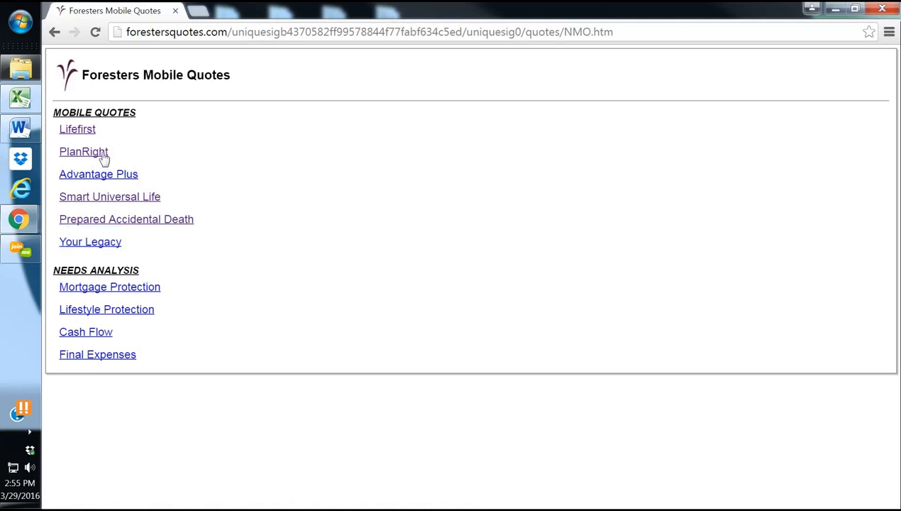
{"action": "double_click", "coordinate": [84, 150]}
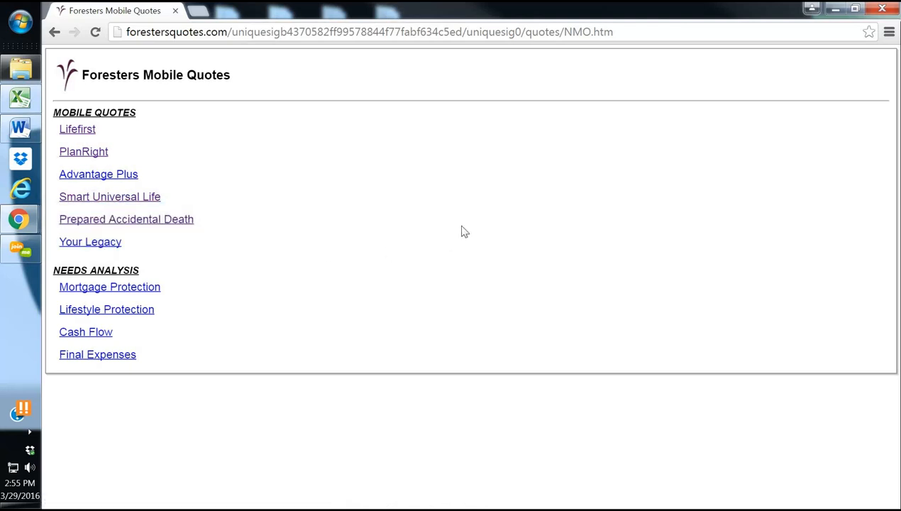
{"action": "mouse_move", "coordinate": [542, 265]}
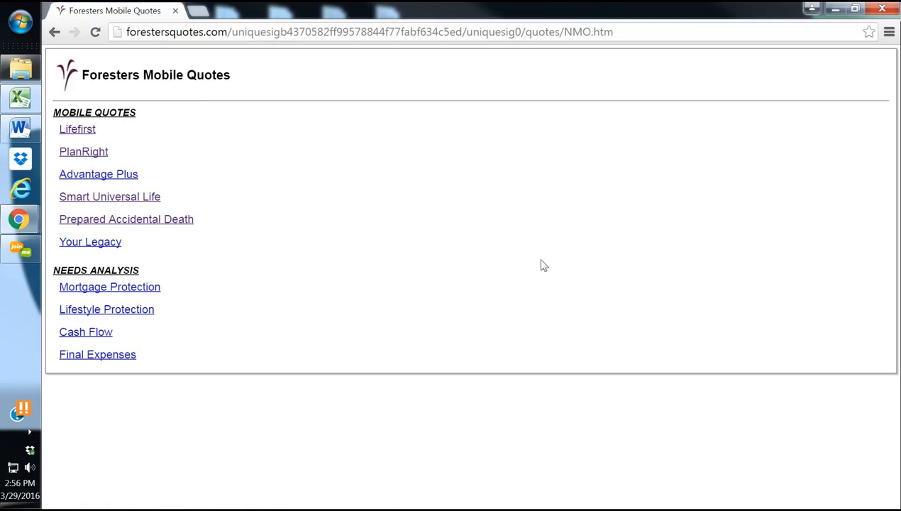
{"action": "mouse_move", "coordinate": [533, 258]}
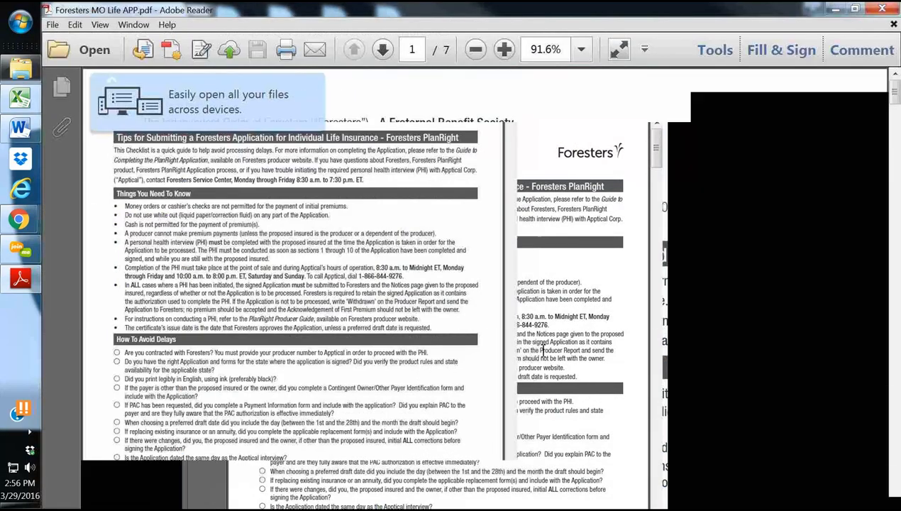
Page forward to the Application for Individual Life Insurance and scroll through its fields.
{"action": "scroll", "scroll_direction": "down", "scroll_amount": 3}
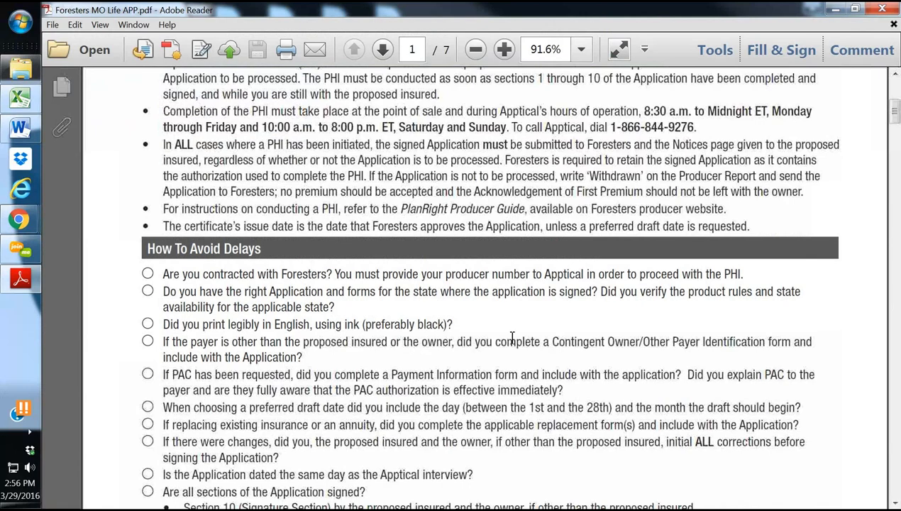
{"action": "left_click", "coordinate": [383, 48]}
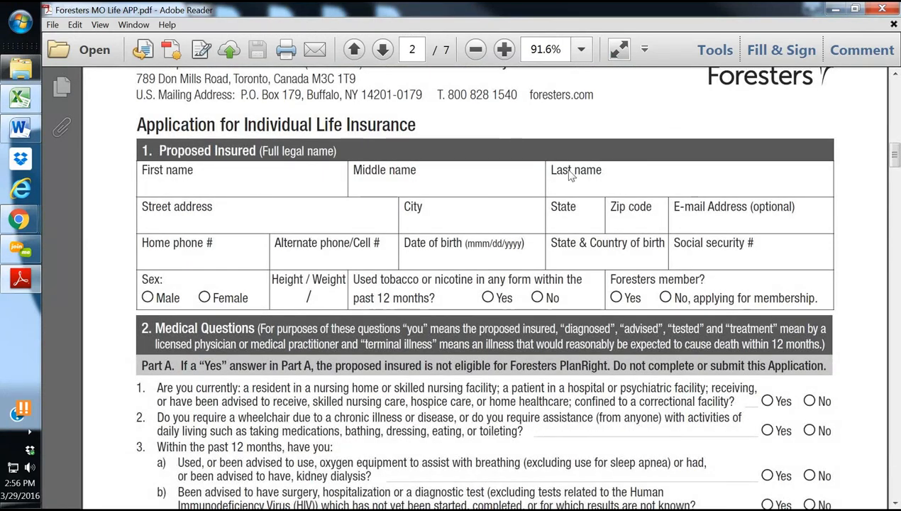
{"action": "mouse_move", "coordinate": [622, 255]}
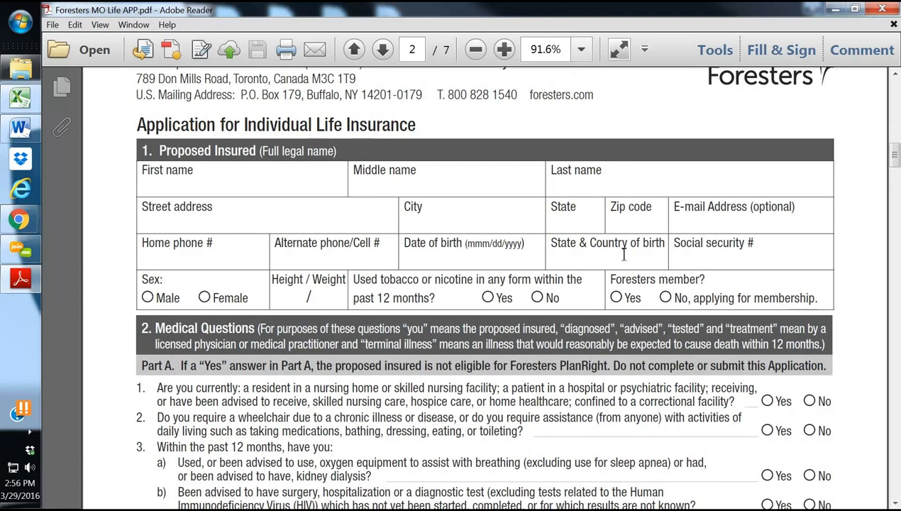
{"action": "scroll", "scroll_direction": "down", "scroll_amount": 3}
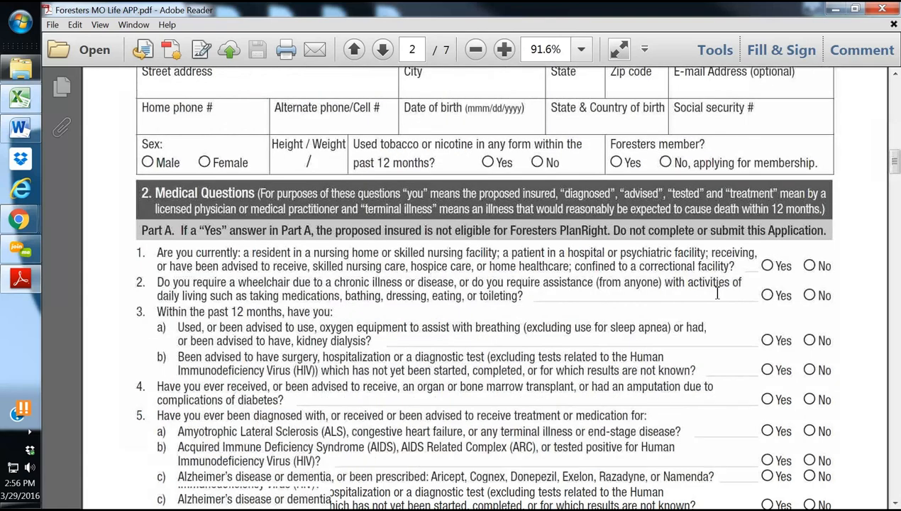
{"action": "scroll", "scroll_direction": "down", "scroll_amount": 3}
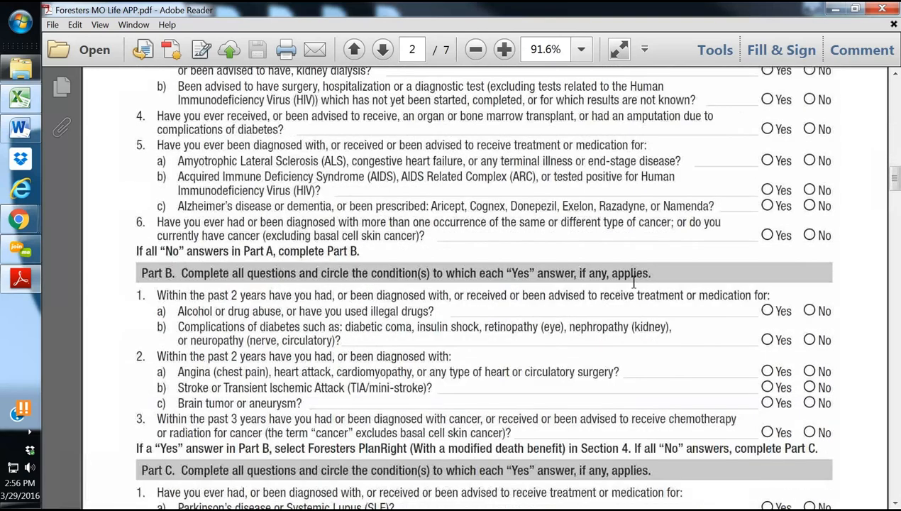
{"action": "scroll", "scroll_direction": "down", "scroll_amount": 3}
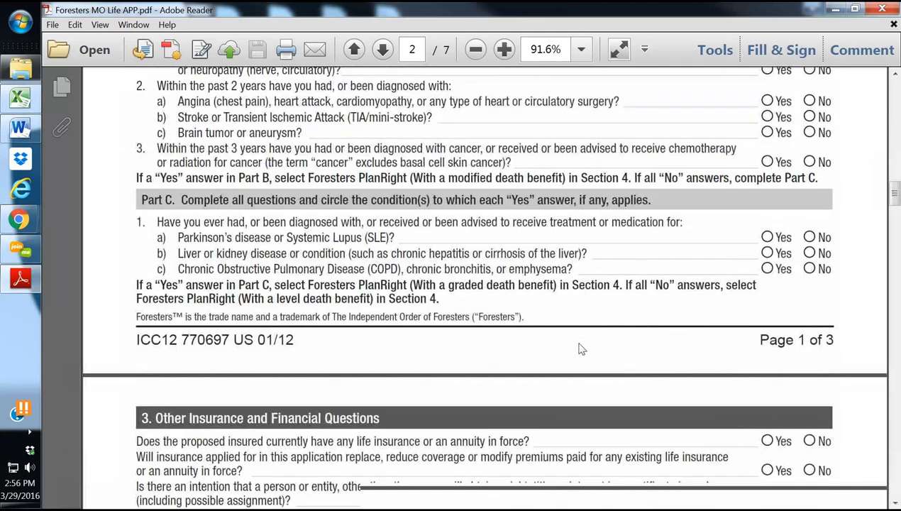
{"action": "scroll", "scroll_direction": "down", "scroll_amount": 3}
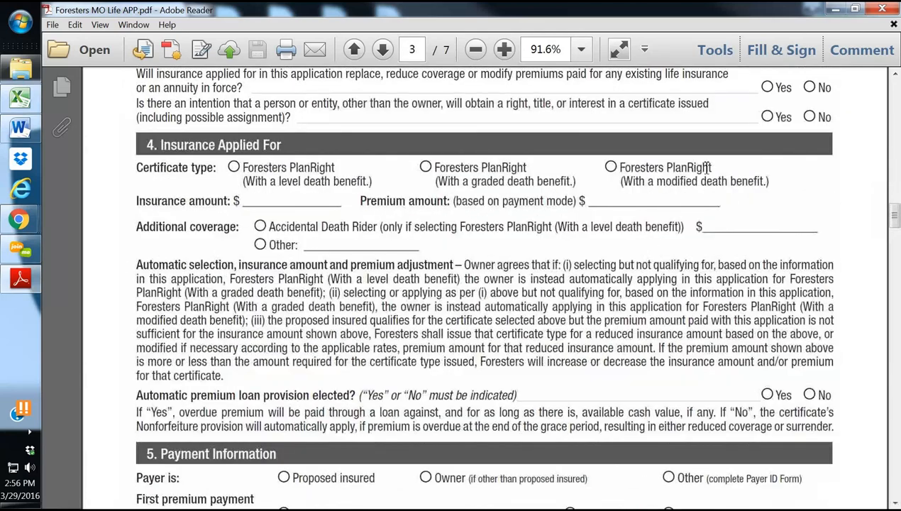
{"action": "scroll", "scroll_direction": "down", "scroll_amount": 3}
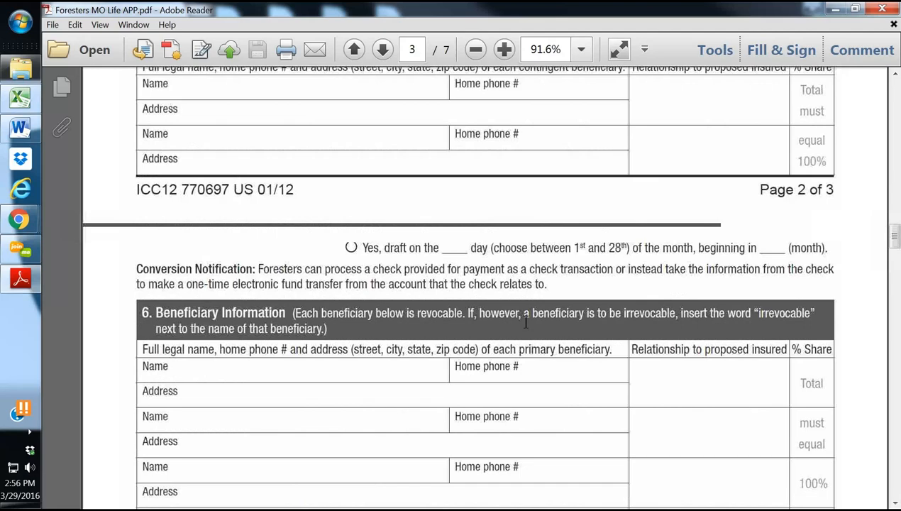
View the authorization and signature section, then page back to the proposed insured page.
{"action": "left_click", "coordinate": [381, 48]}
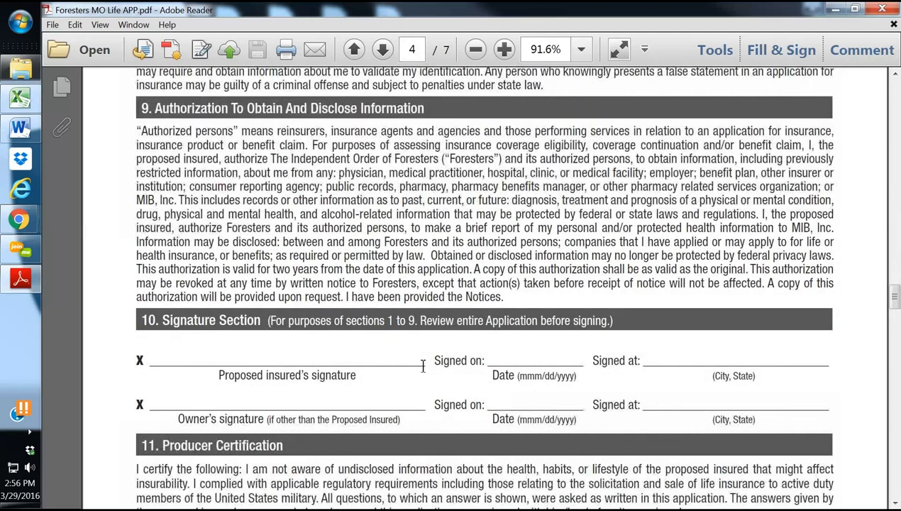
{"action": "left_click", "coordinate": [281, 360]}
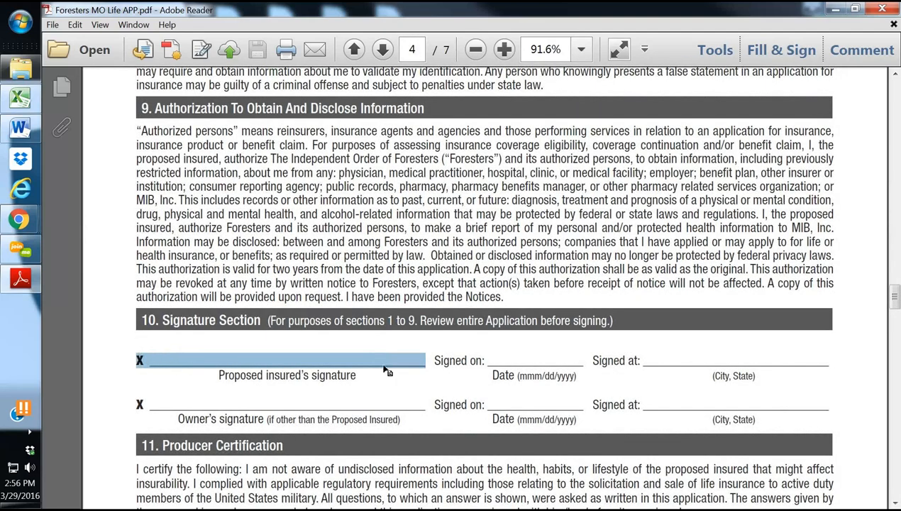
{"action": "scroll", "scroll_direction": "up", "scroll_amount": 3}
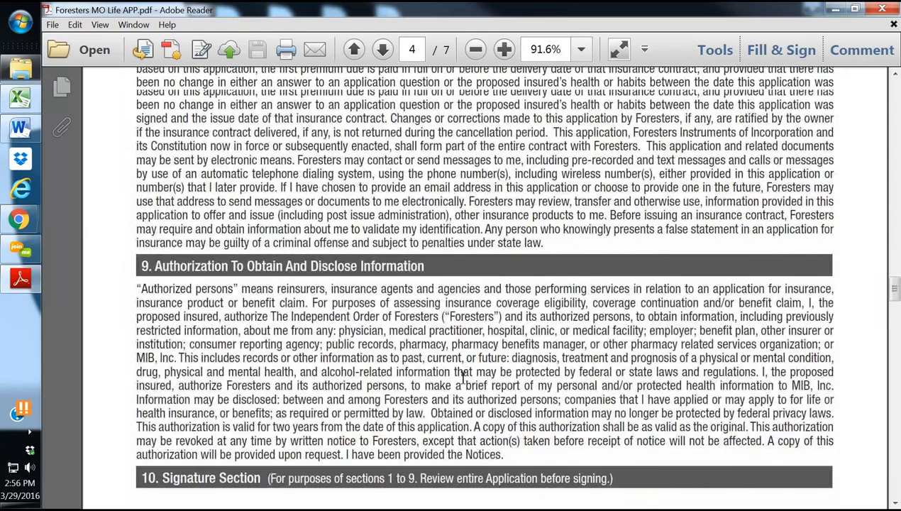
{"action": "left_click", "coordinate": [353, 49]}
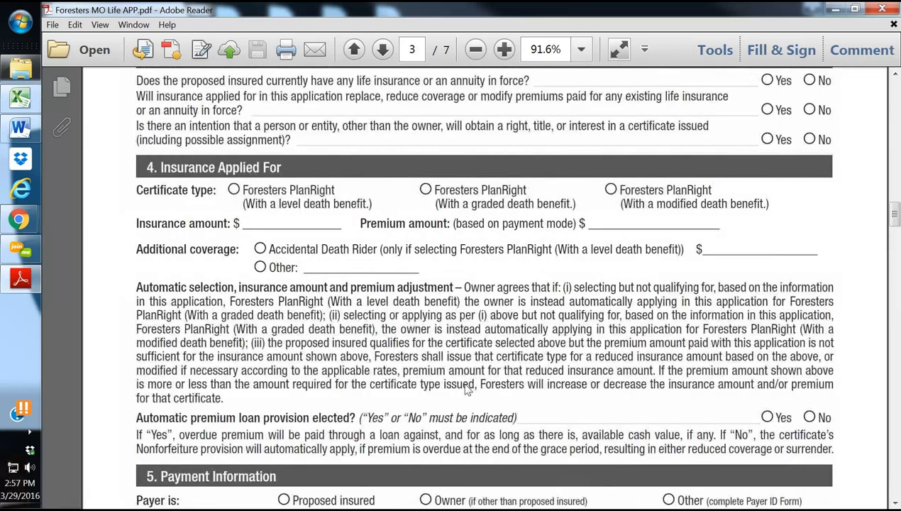
{"action": "left_click", "coordinate": [354, 48]}
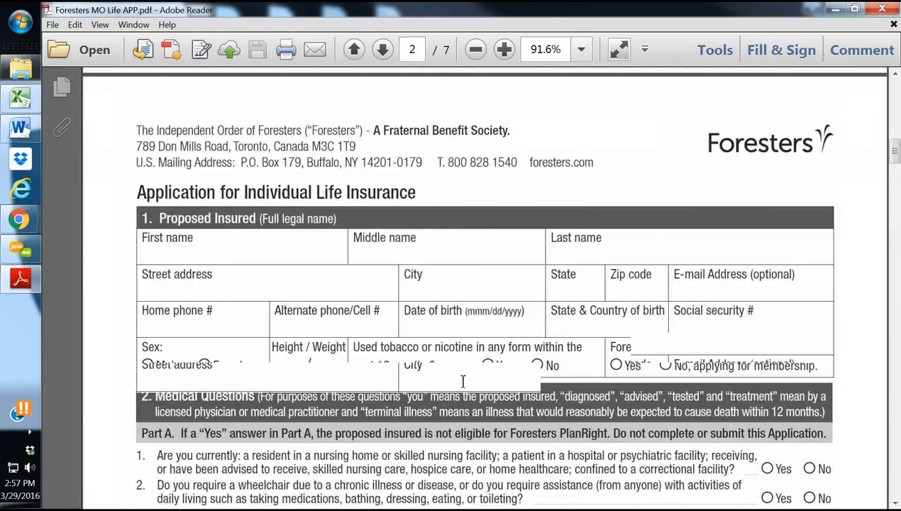
Review Medical Questions Parts A–C and the last page of the PlanRight application.
{"action": "scroll", "scroll_direction": "up", "scroll_amount": 3}
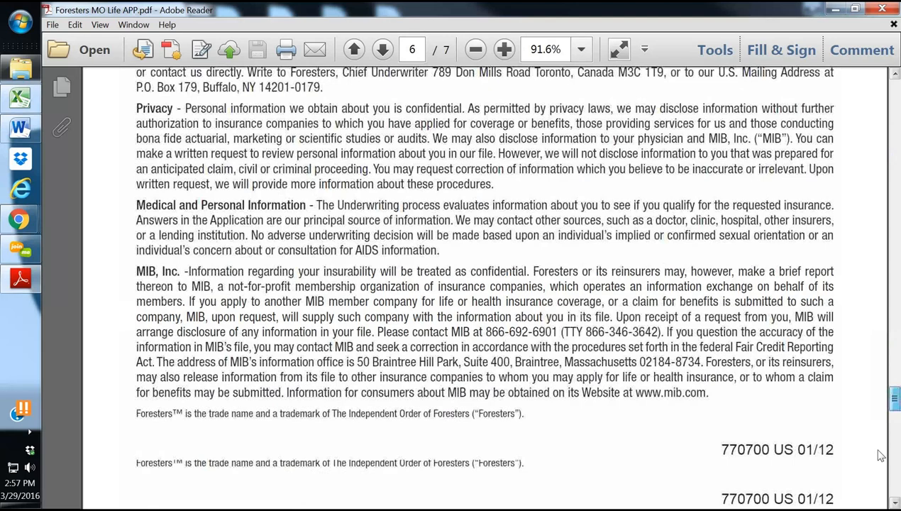
{"action": "left_click", "coordinate": [383, 49]}
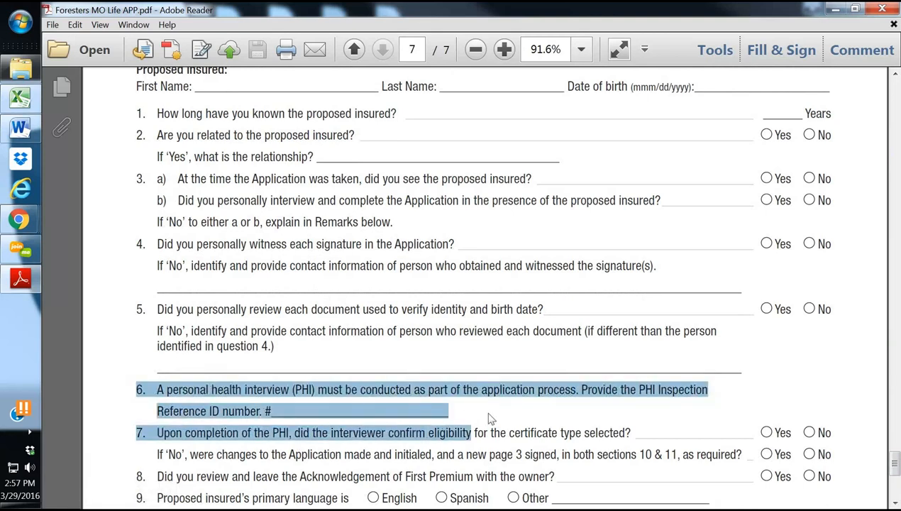
{"action": "left_click", "coordinate": [491, 418]}
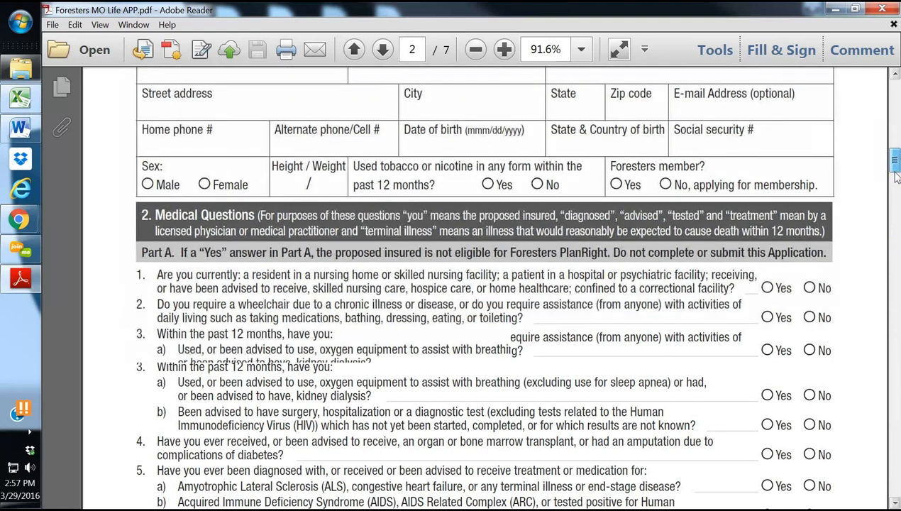
{"action": "scroll", "scroll_direction": "down", "scroll_amount": 3}
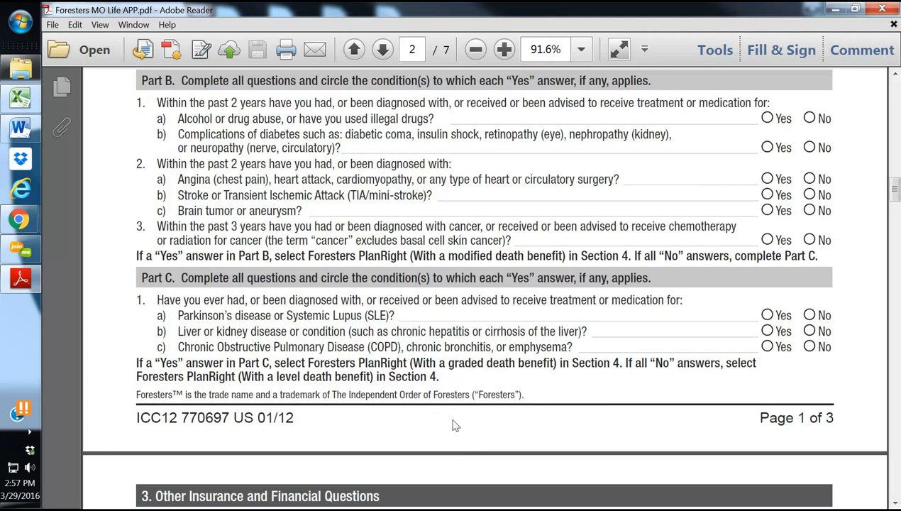
{"action": "mouse_move", "coordinate": [309, 179]}
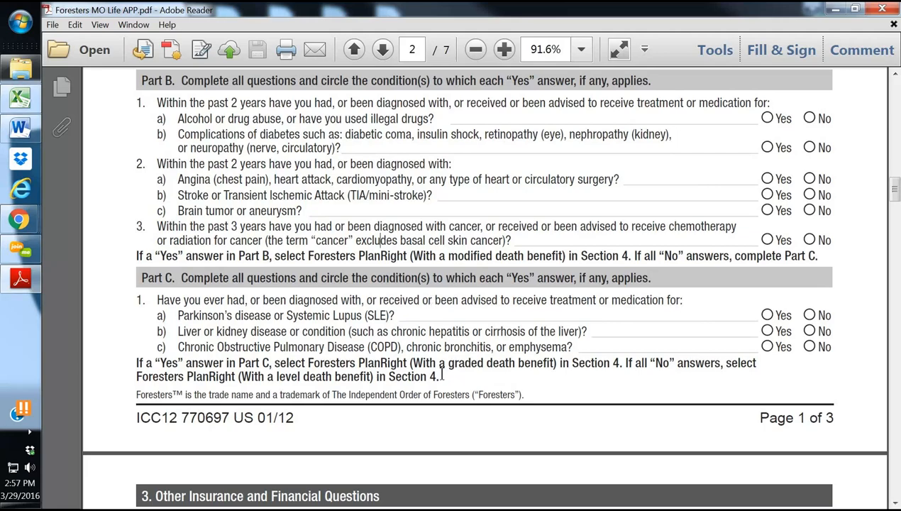
{"action": "scroll", "scroll_direction": "up", "scroll_amount": 3}
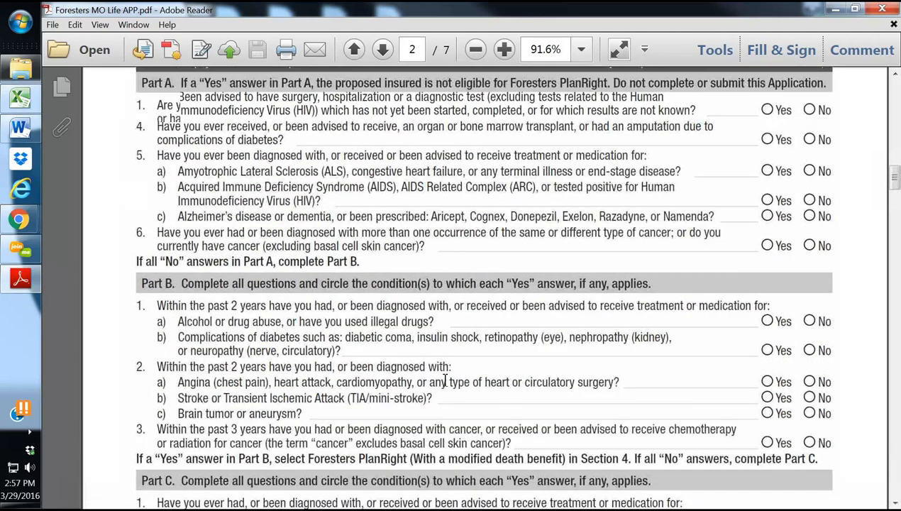
{"action": "scroll", "scroll_direction": "up", "scroll_amount": 3}
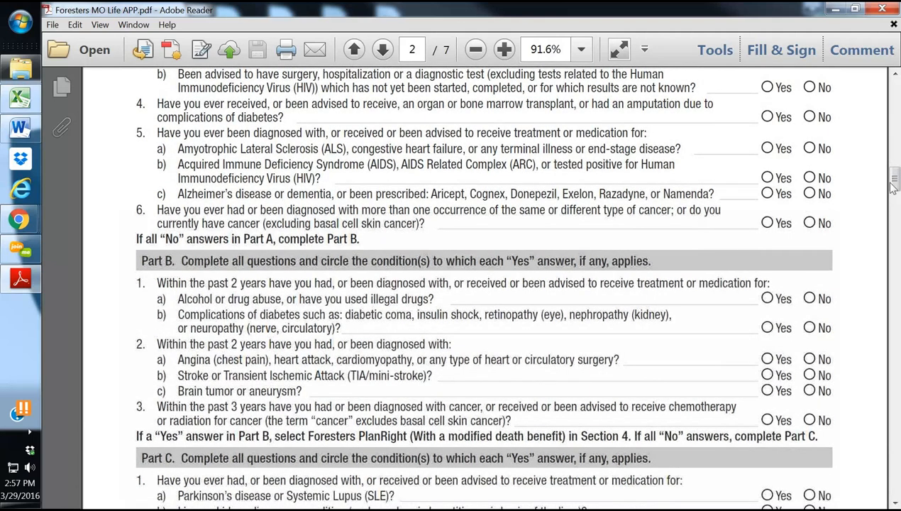
{"action": "scroll", "scroll_direction": "down", "scroll_amount": 3}
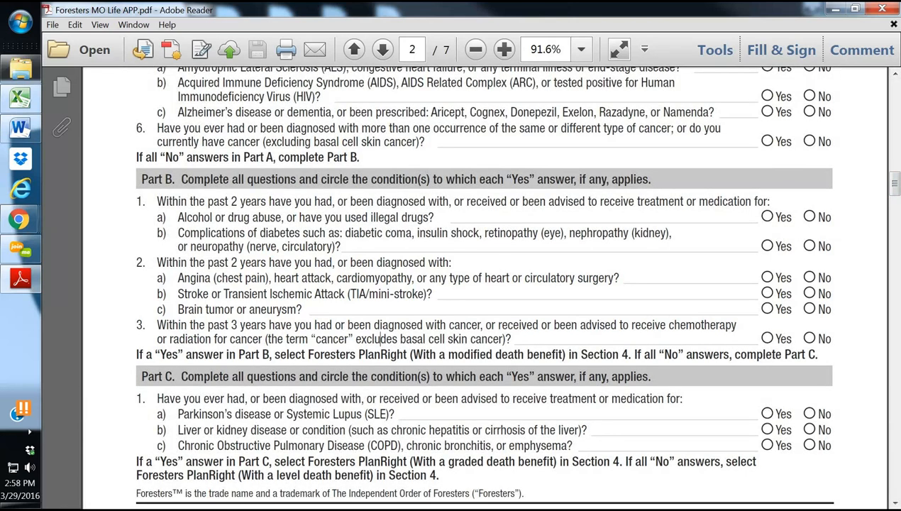
{"action": "mouse_move", "coordinate": [740, 337]}
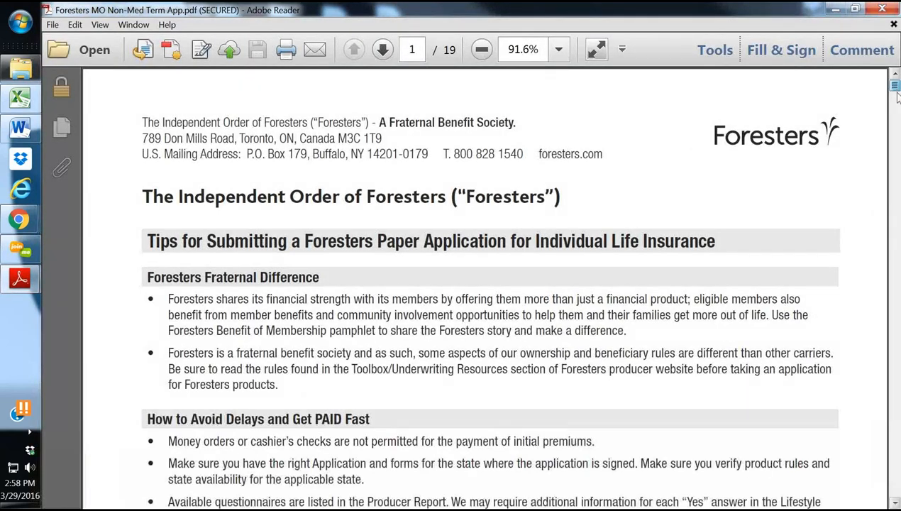
Page through the Non-Med Term application from the proposed insured section to page 19.
{"action": "scroll", "scroll_direction": "down", "scroll_amount": 3}
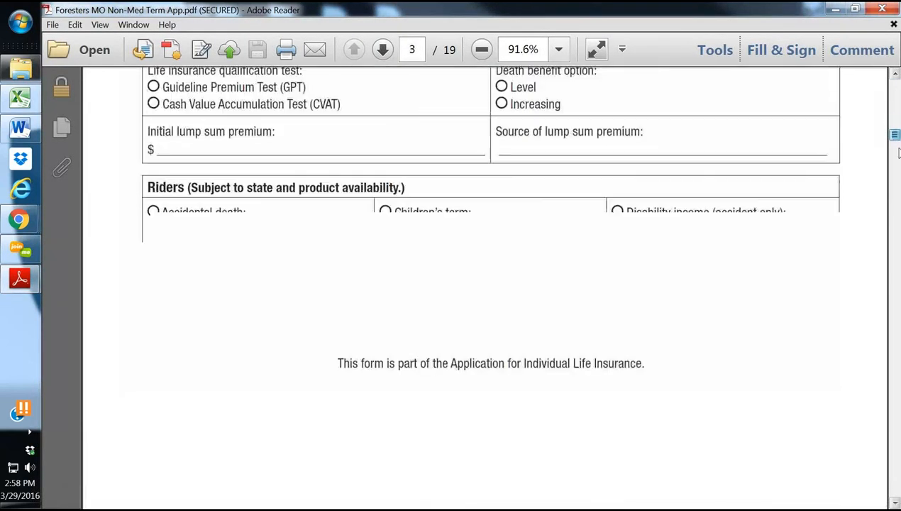
{"action": "left_click", "coordinate": [383, 48]}
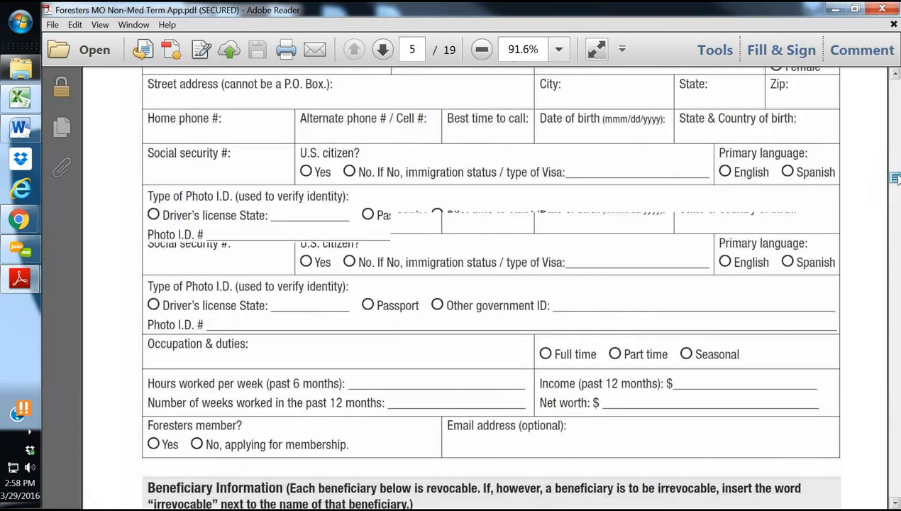
{"action": "scroll", "scroll_direction": "up", "scroll_amount": 3}
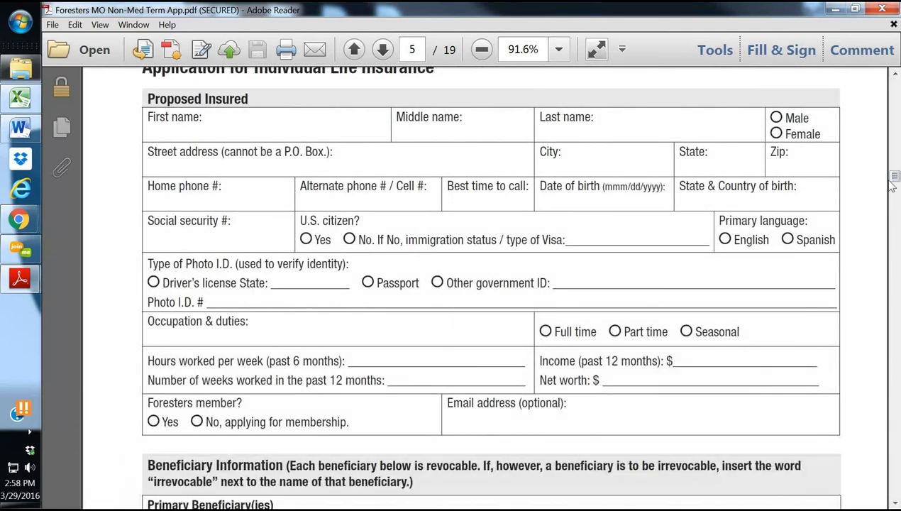
{"action": "scroll", "scroll_direction": "down", "scroll_amount": 3}
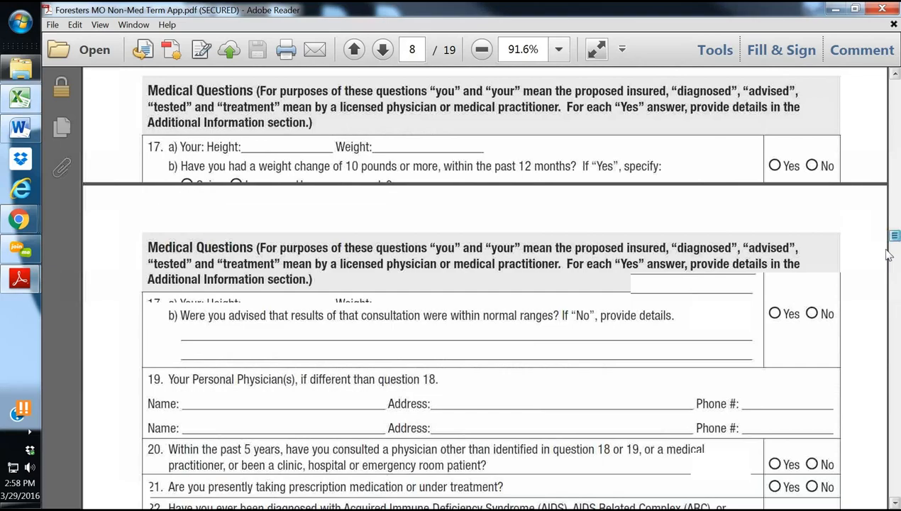
{"action": "left_click", "coordinate": [383, 48]}
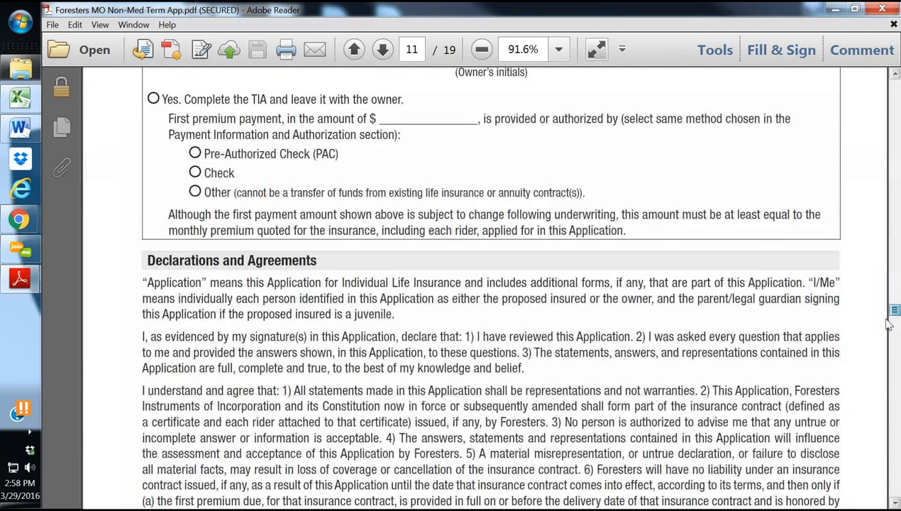
{"action": "scroll", "scroll_direction": "down", "scroll_amount": 3}
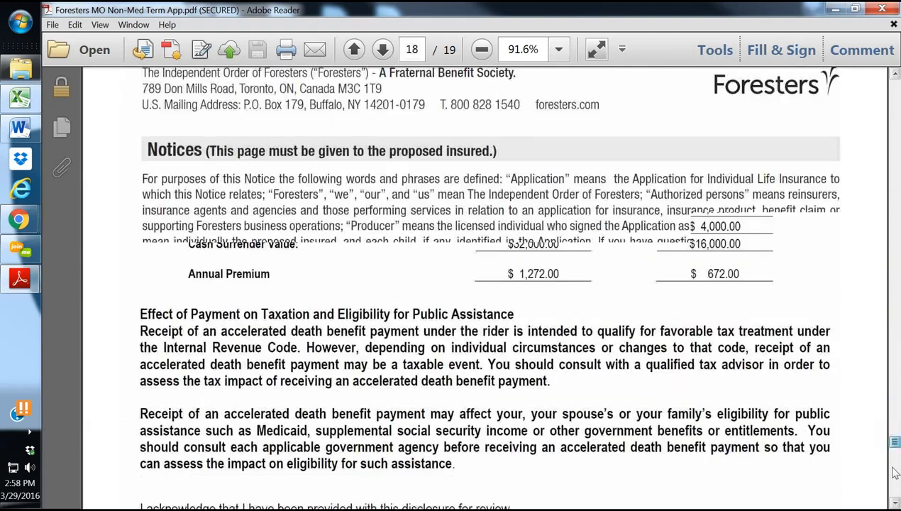
{"action": "scroll", "scroll_direction": "down", "scroll_amount": 3}
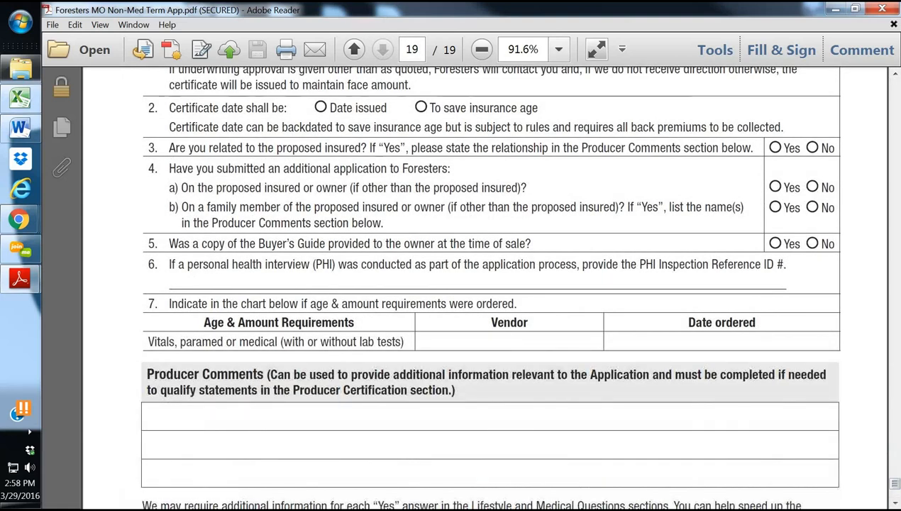
{"action": "mouse_move", "coordinate": [744, 224]}
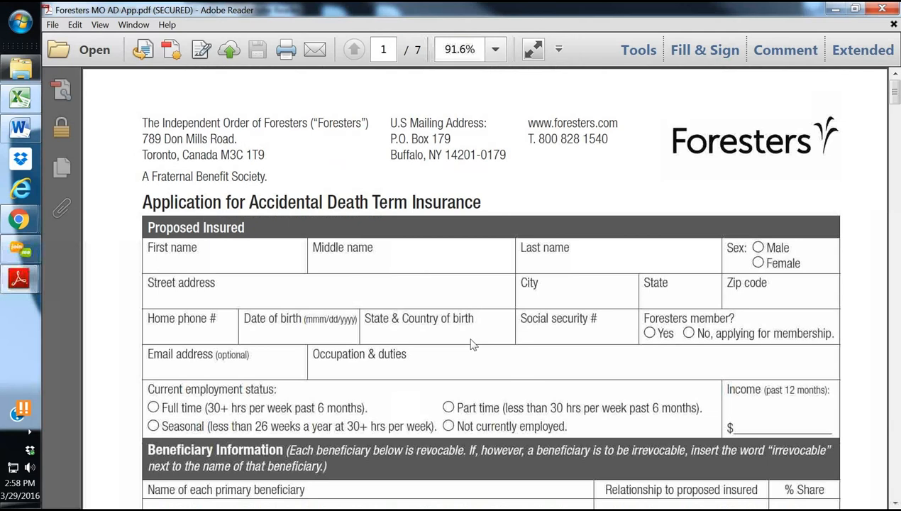
Scroll through the Accidental Death application's payment and PAC banking sections across its 7 pages.
{"action": "scroll", "scroll_direction": "down", "scroll_amount": 3}
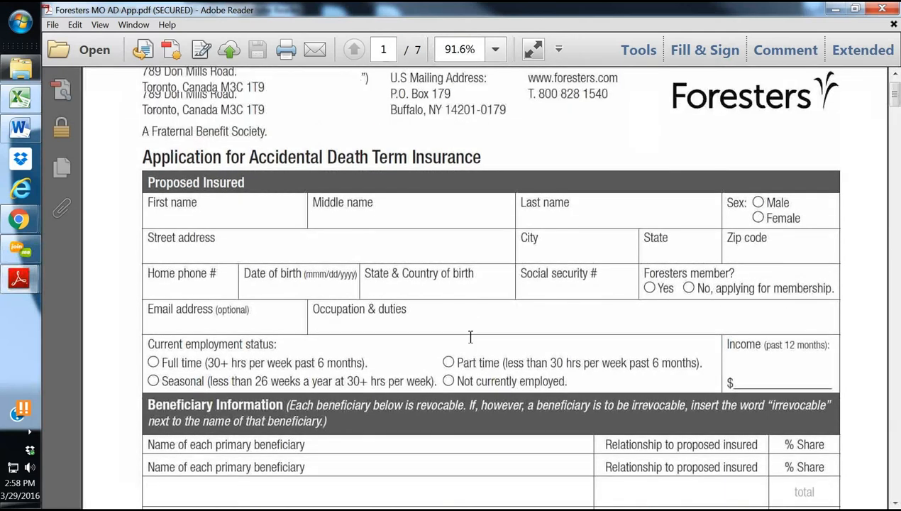
{"action": "scroll", "scroll_direction": "down", "scroll_amount": 3}
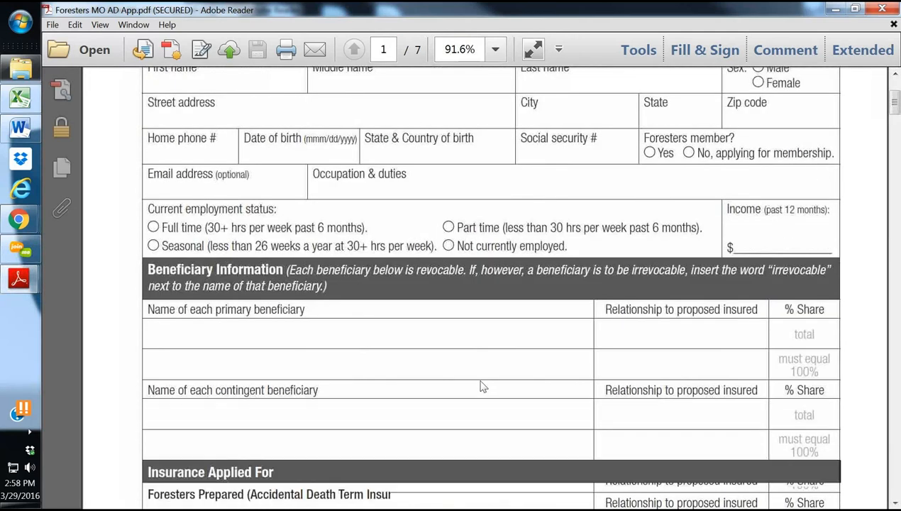
{"action": "scroll", "scroll_direction": "down", "scroll_amount": 3}
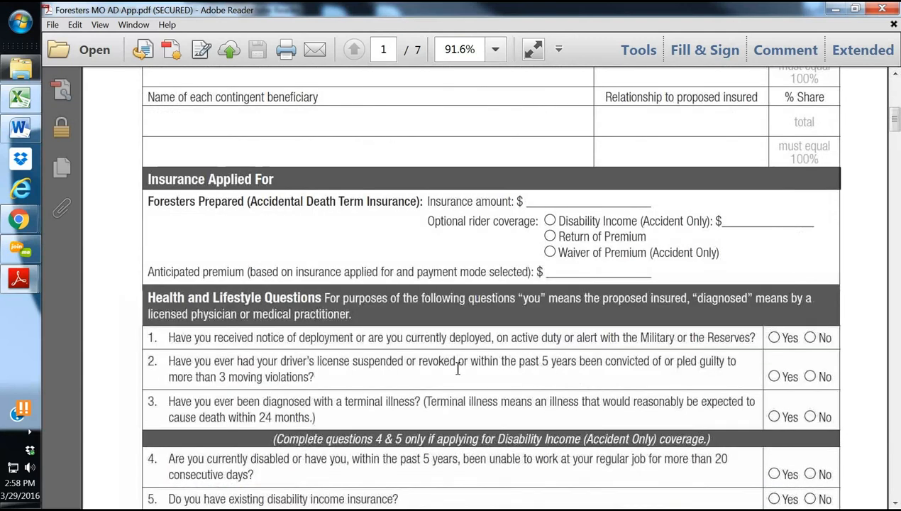
{"action": "scroll", "scroll_direction": "down", "scroll_amount": 3}
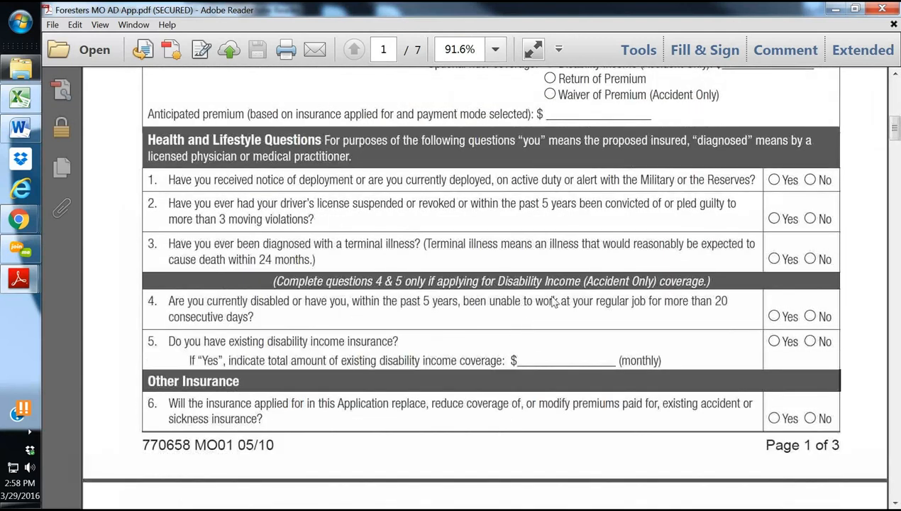
{"action": "mouse_move", "coordinate": [500, 340]}
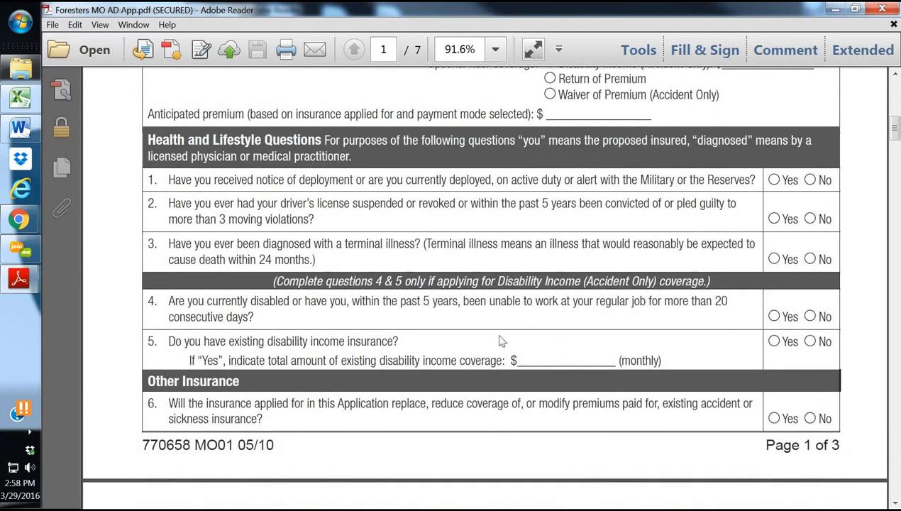
{"action": "mouse_move", "coordinate": [471, 325]}
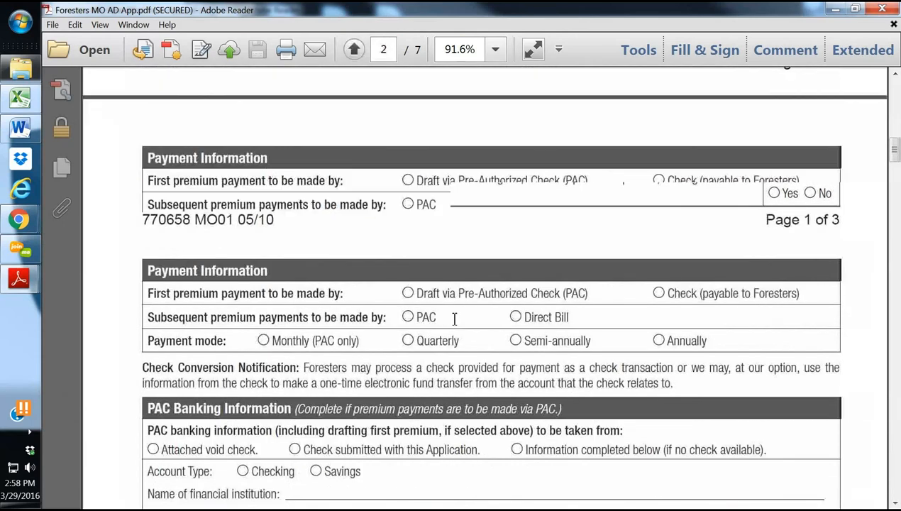
{"action": "scroll", "scroll_direction": "down", "scroll_amount": 3}
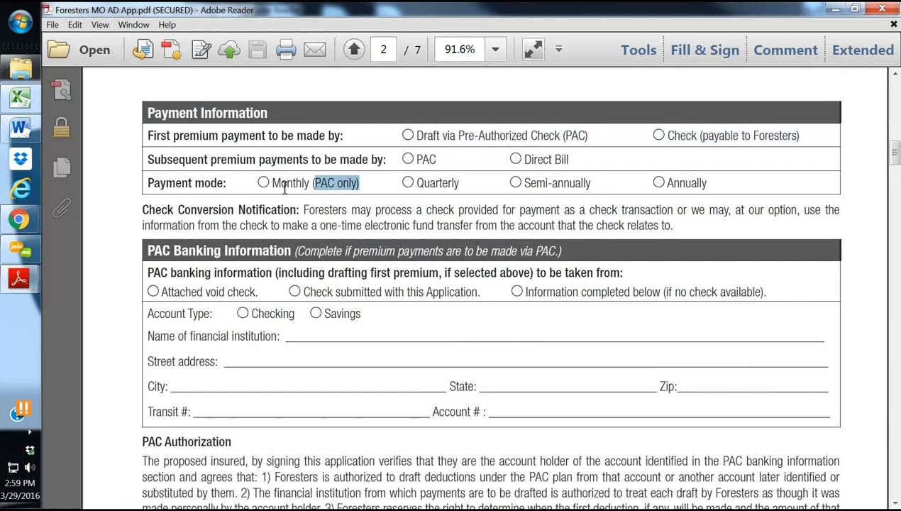
{"action": "scroll", "scroll_direction": "down", "scroll_amount": 3}
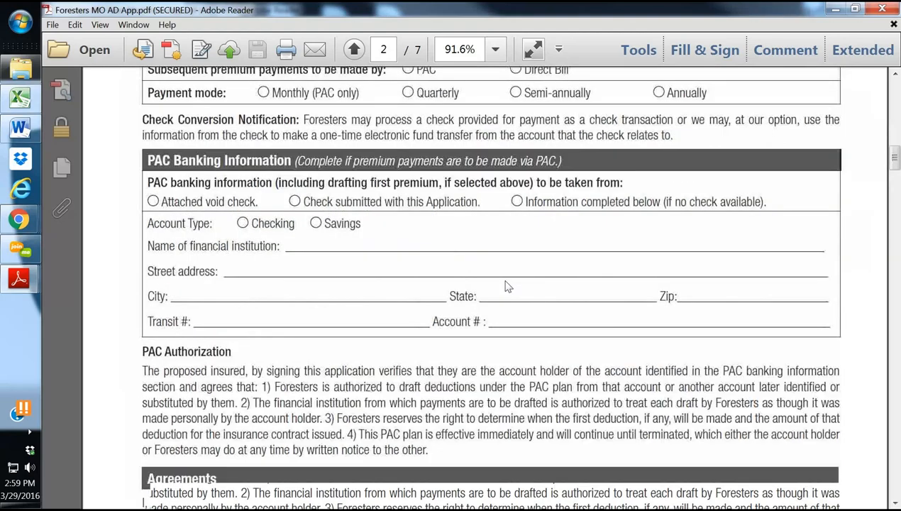
{"action": "scroll", "scroll_direction": "down", "scroll_amount": 3}
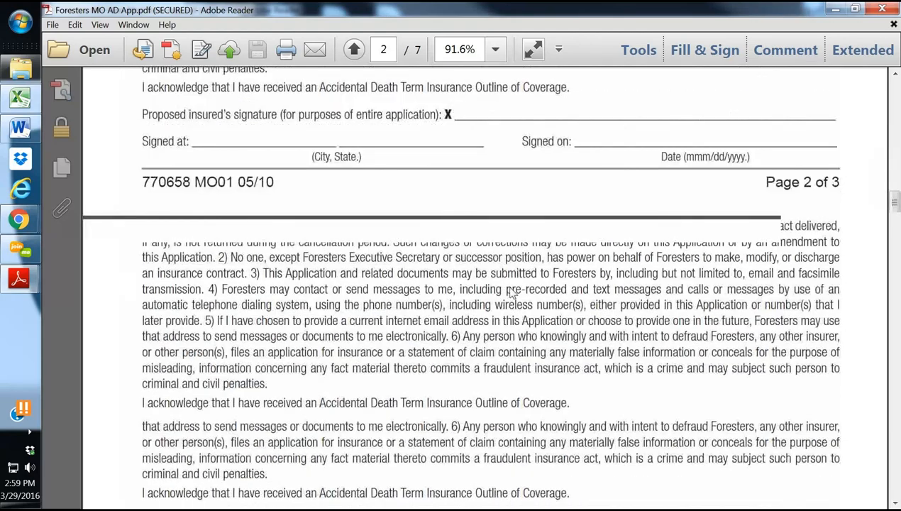
{"action": "scroll", "scroll_direction": "down", "scroll_amount": 3}
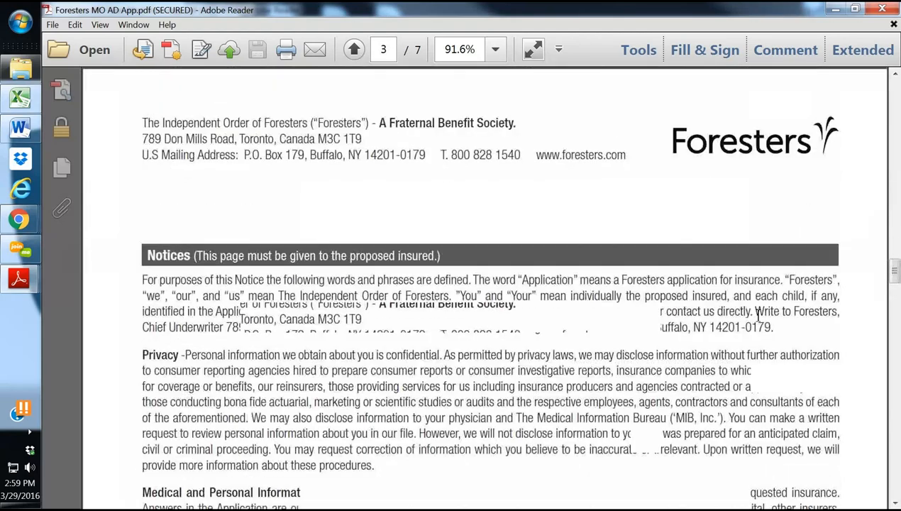
{"action": "scroll", "scroll_direction": "down", "scroll_amount": 3}
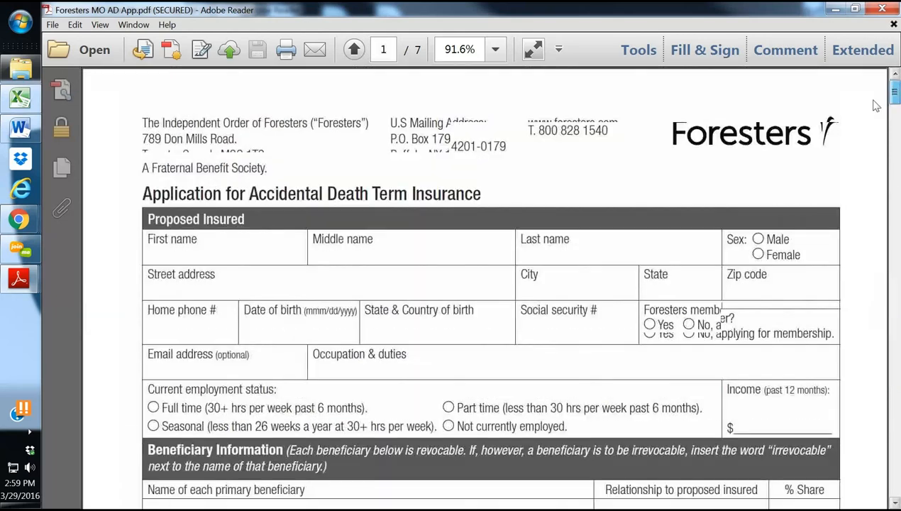
Review the MO Life application's producer checklist from page 1, then launch the Foresters PlanRight portal page.
{"action": "scroll", "scroll_direction": "up", "scroll_amount": 3}
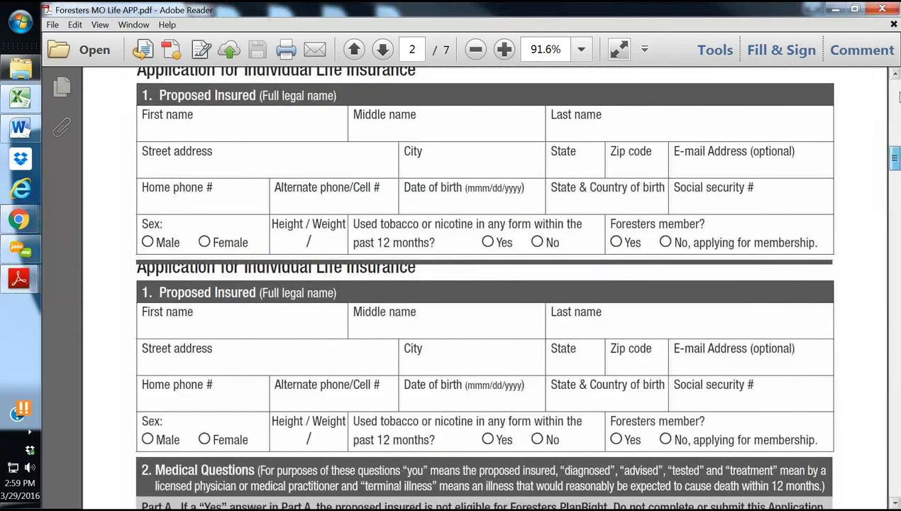
{"action": "left_click", "coordinate": [354, 48]}
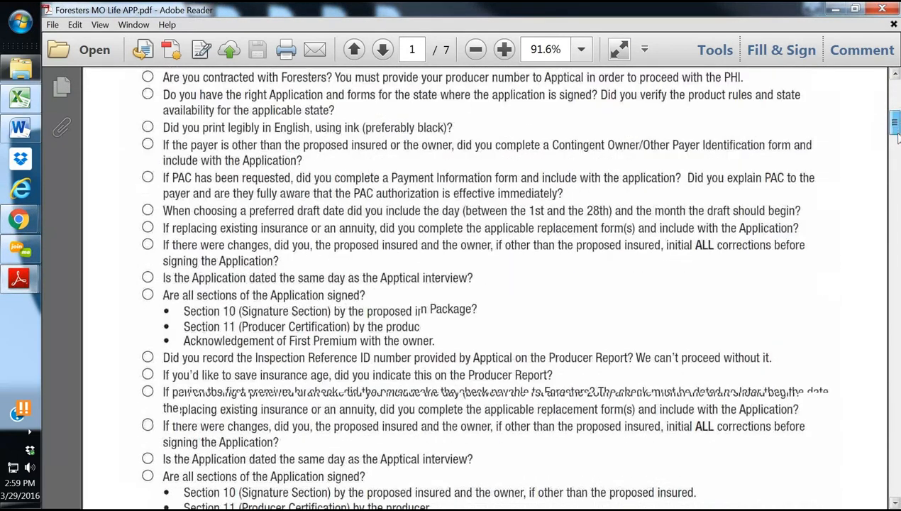
{"action": "scroll", "scroll_direction": "down", "scroll_amount": 3}
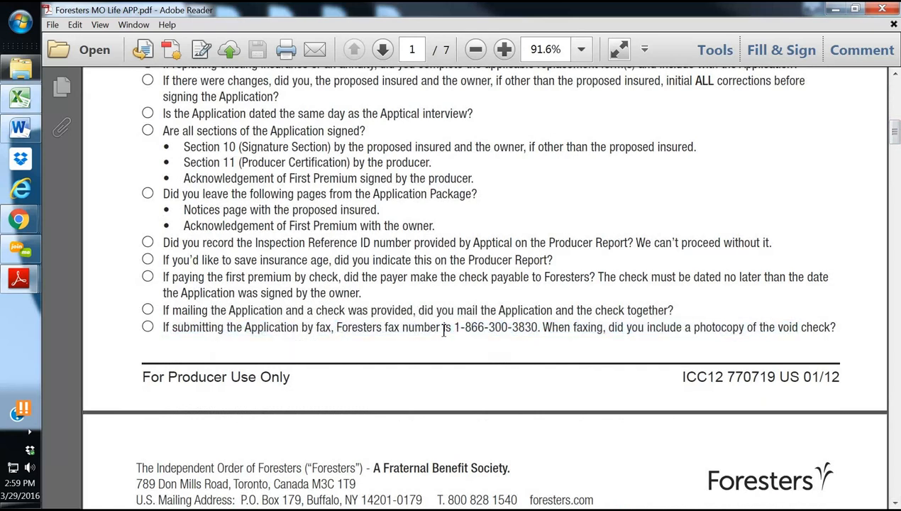
{"action": "double_click", "coordinate": [495, 326]}
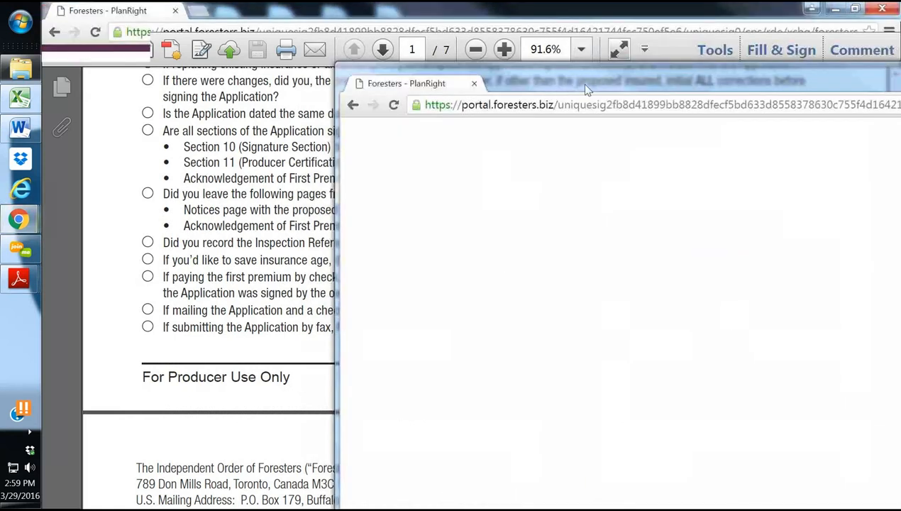
Log out of the ezbiz portal, sign back in, and reach the iPipeline welcome page with Start New Case.
{"action": "left_click", "coordinate": [473, 83]}
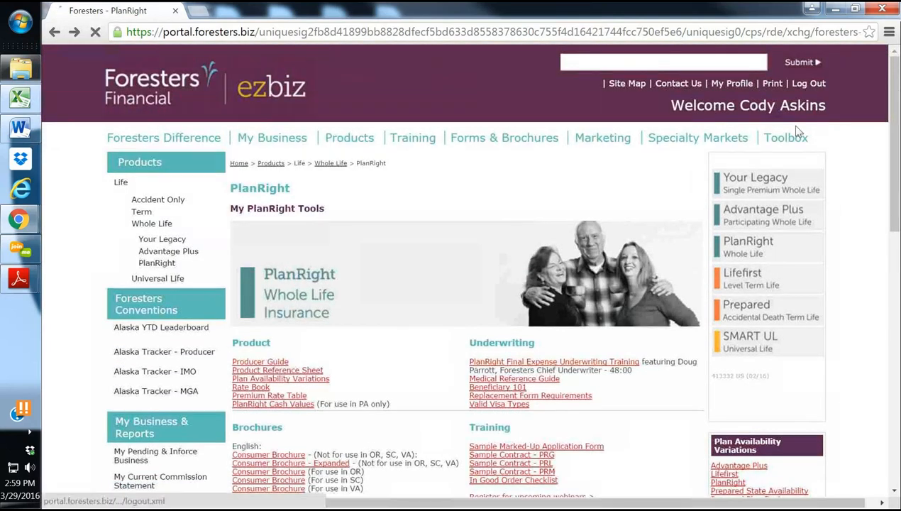
{"action": "left_click", "coordinate": [808, 82]}
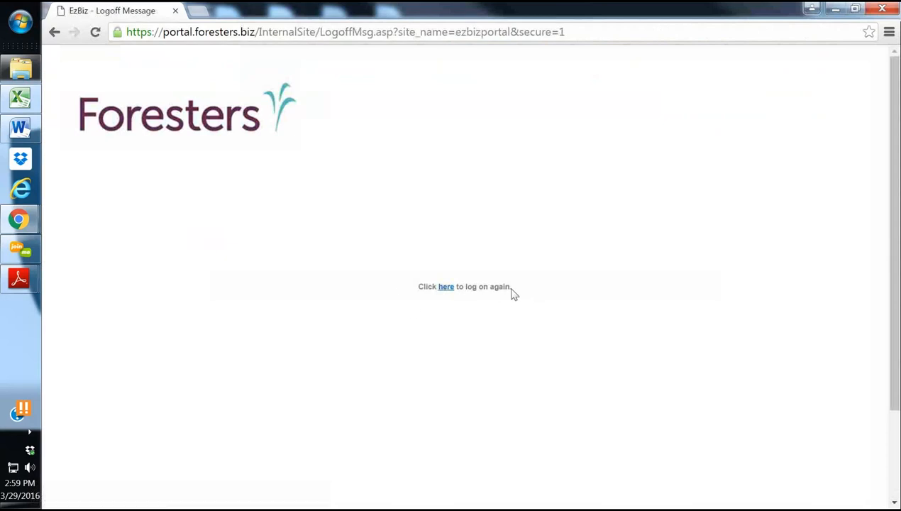
{"action": "left_click", "coordinate": [445, 287]}
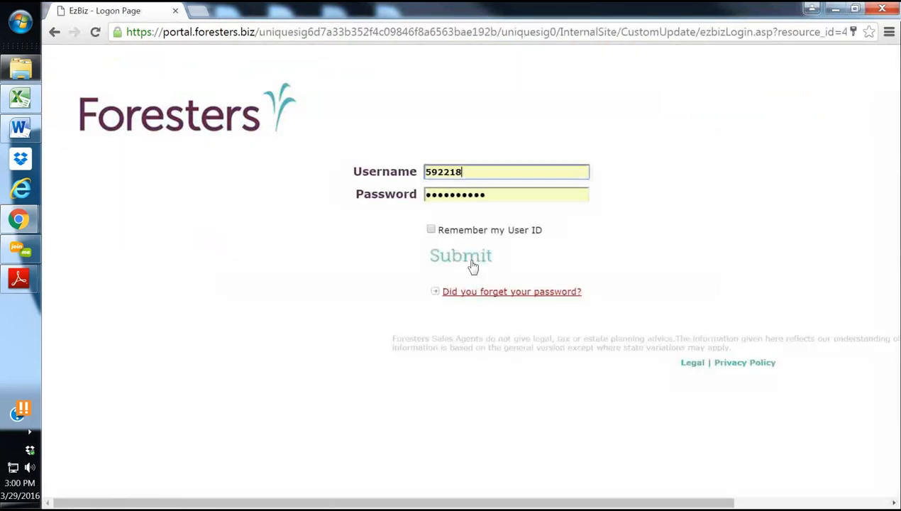
{"action": "left_click", "coordinate": [459, 255]}
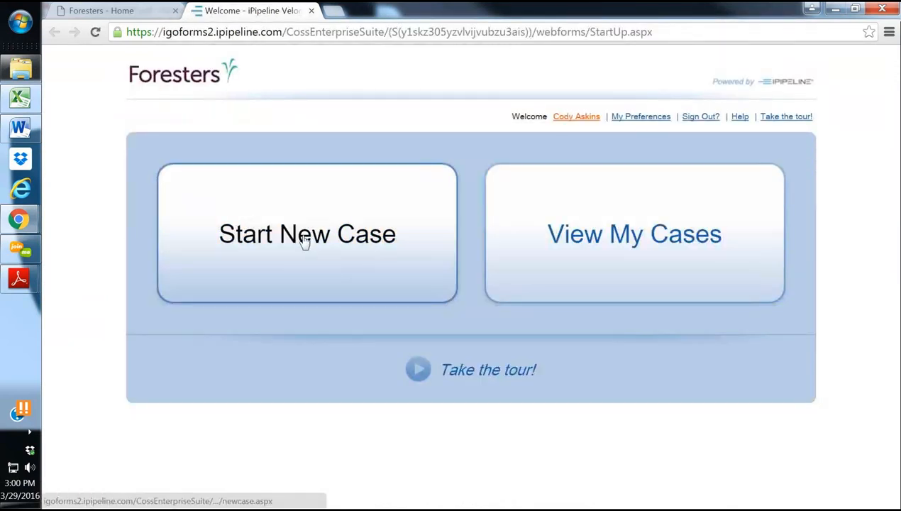
{"action": "mouse_move", "coordinate": [306, 234]}
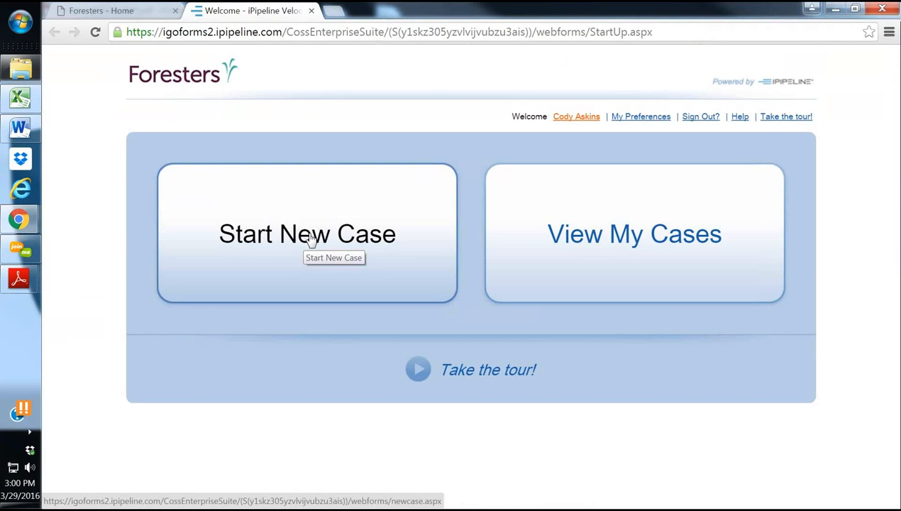
{"action": "mouse_move", "coordinate": [840, 14]}
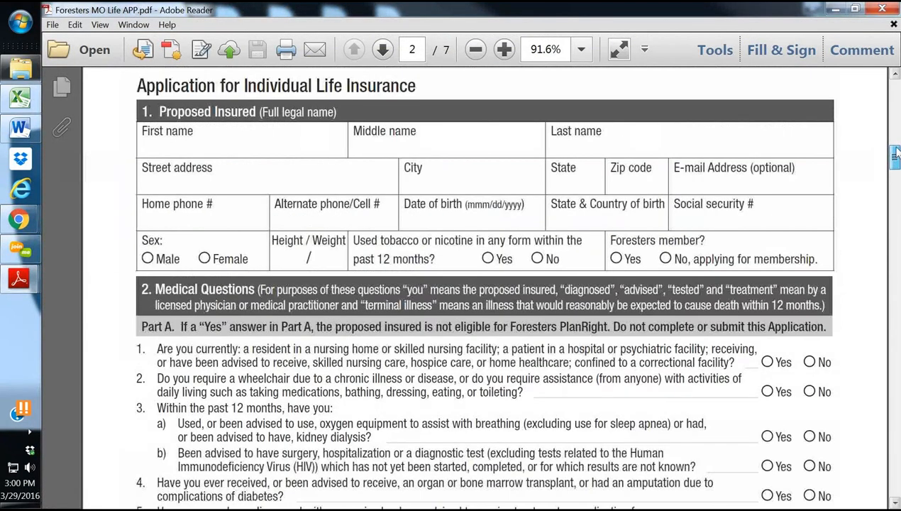
Scroll the MO Life application back to the top of page 2 showing the proposed insured section.
{"action": "scroll", "scroll_direction": "up", "scroll_amount": 3}
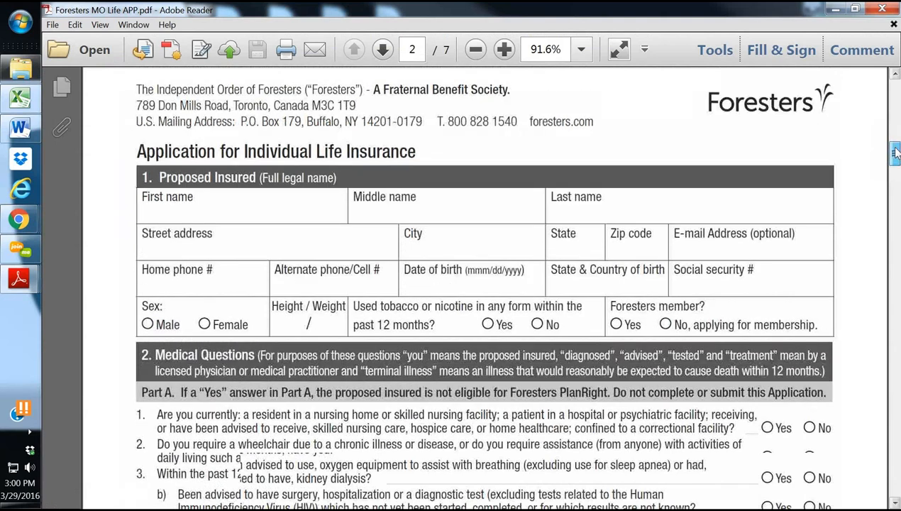
{"action": "scroll", "scroll_direction": "up", "scroll_amount": 3}
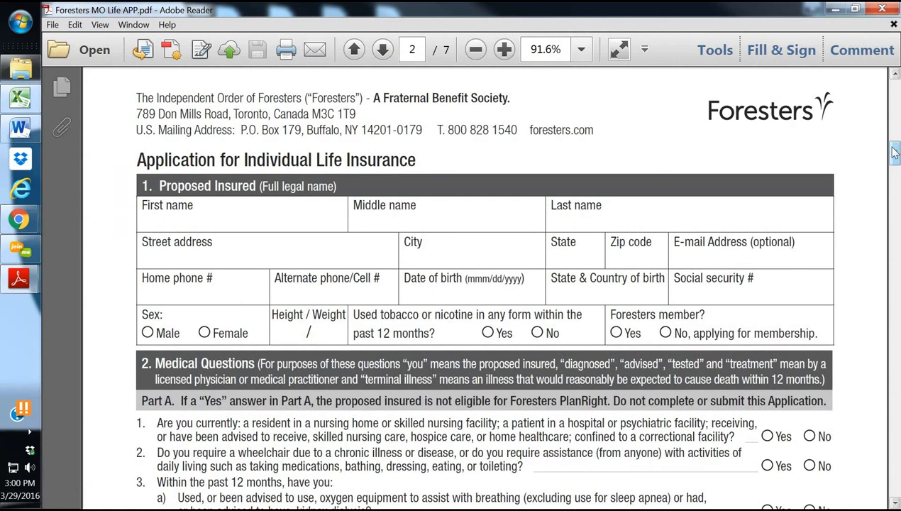
{"action": "mouse_move", "coordinate": [612, 202]}
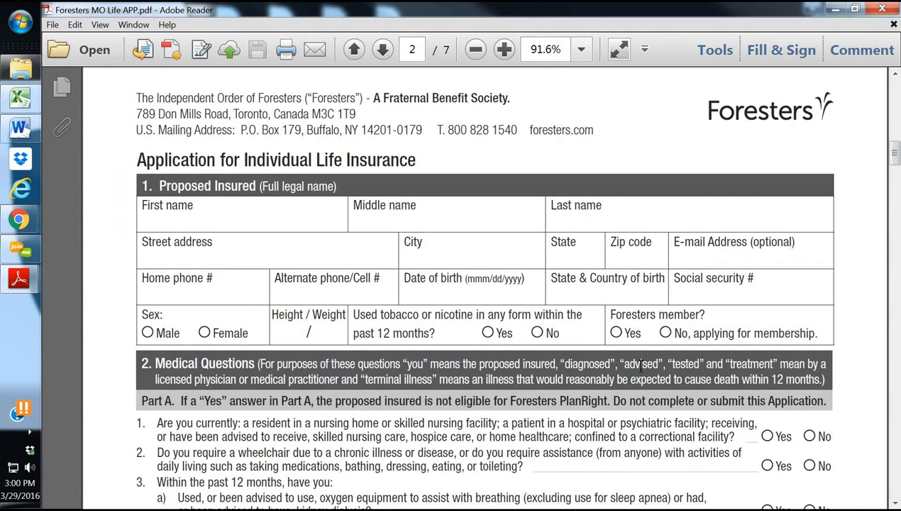
{"action": "mouse_move", "coordinate": [709, 313]}
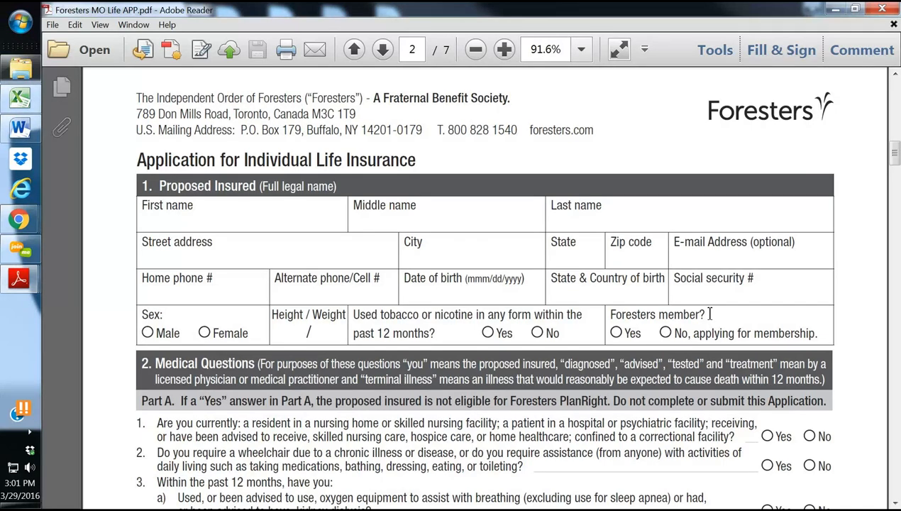
{"action": "mouse_move", "coordinate": [783, 213]}
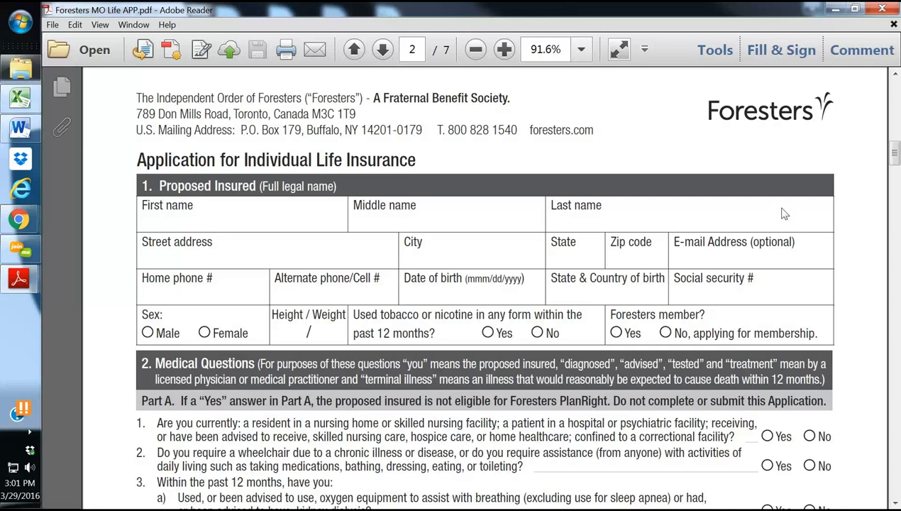
{"action": "mouse_move", "coordinate": [428, 116]}
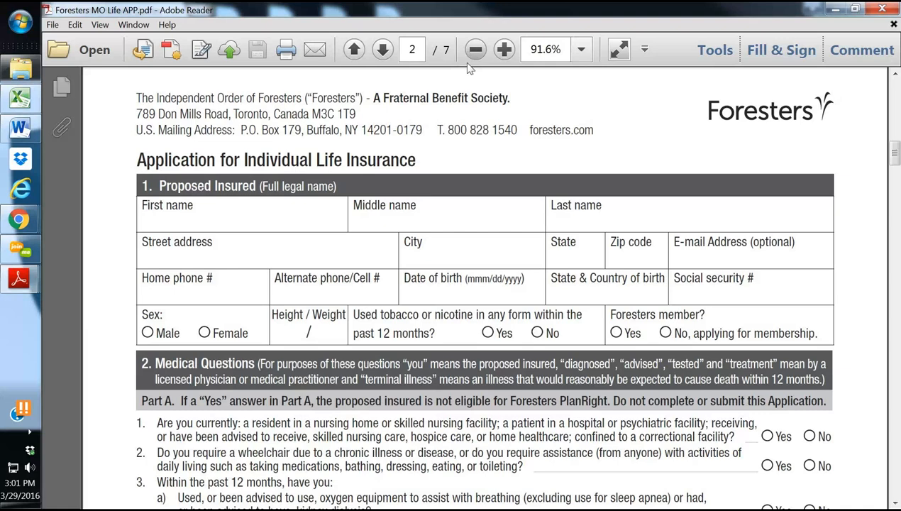
{"action": "mouse_move", "coordinate": [463, 78]}
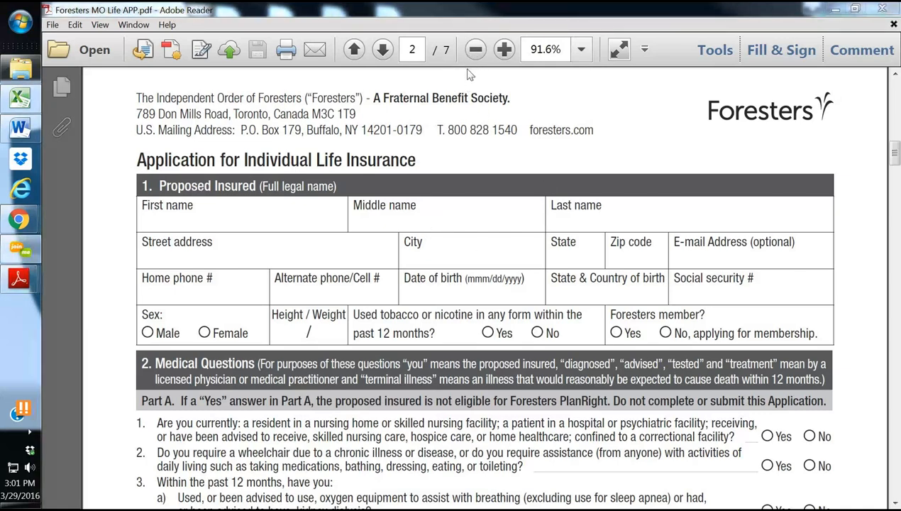
{"action": "mouse_move", "coordinate": [462, 99]}
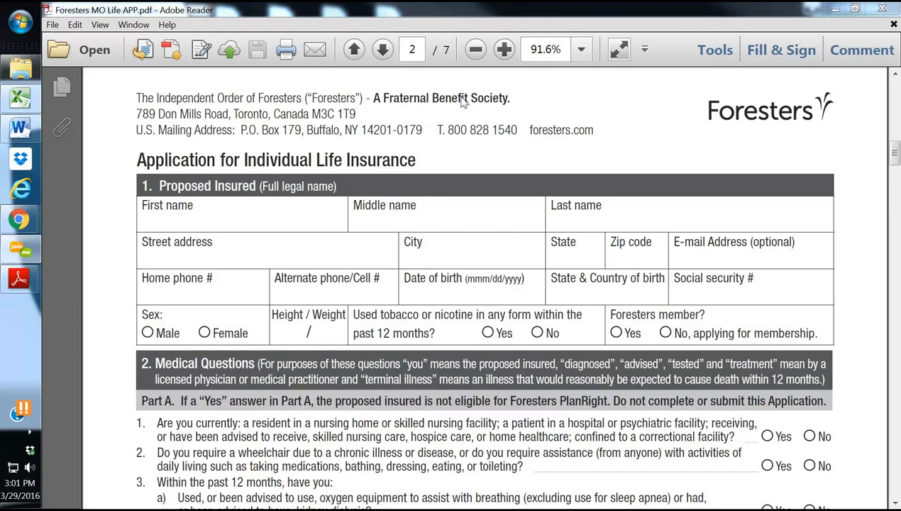